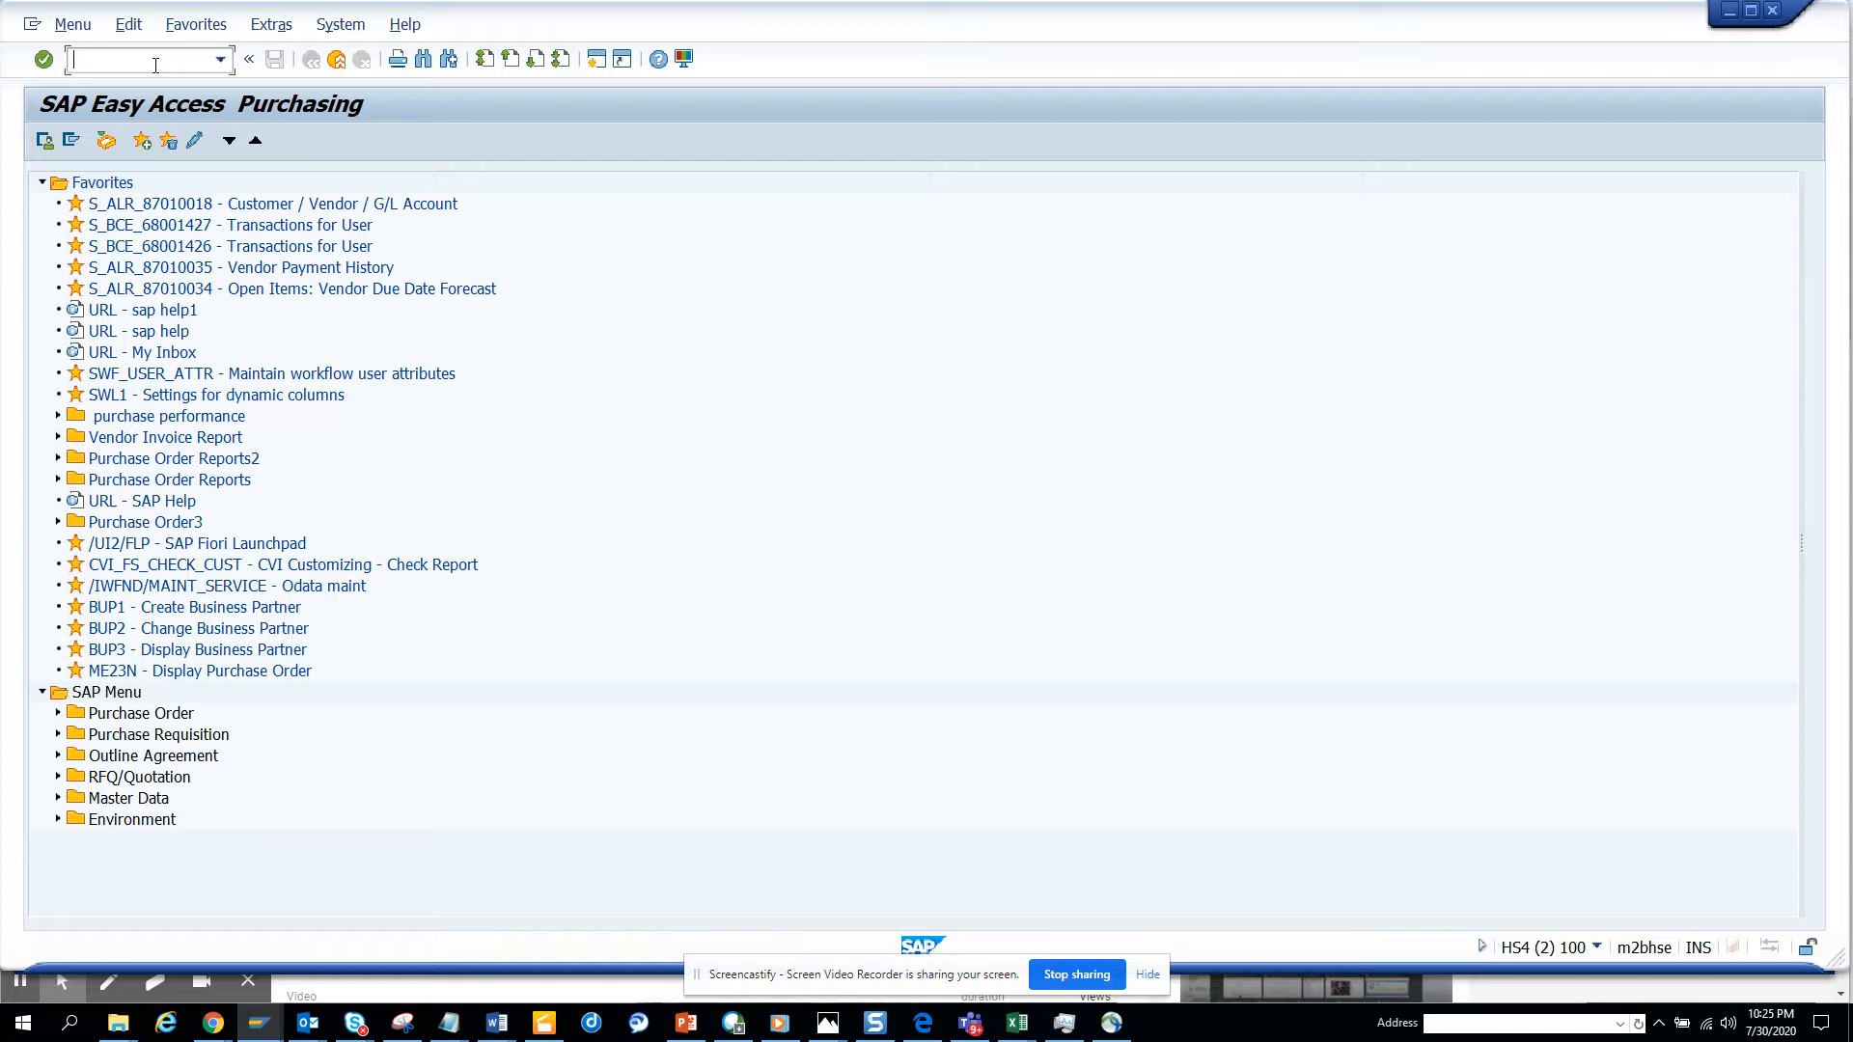
- Run the SPRO customizing transaction from the command field
{"action": "type", "text": "s"}
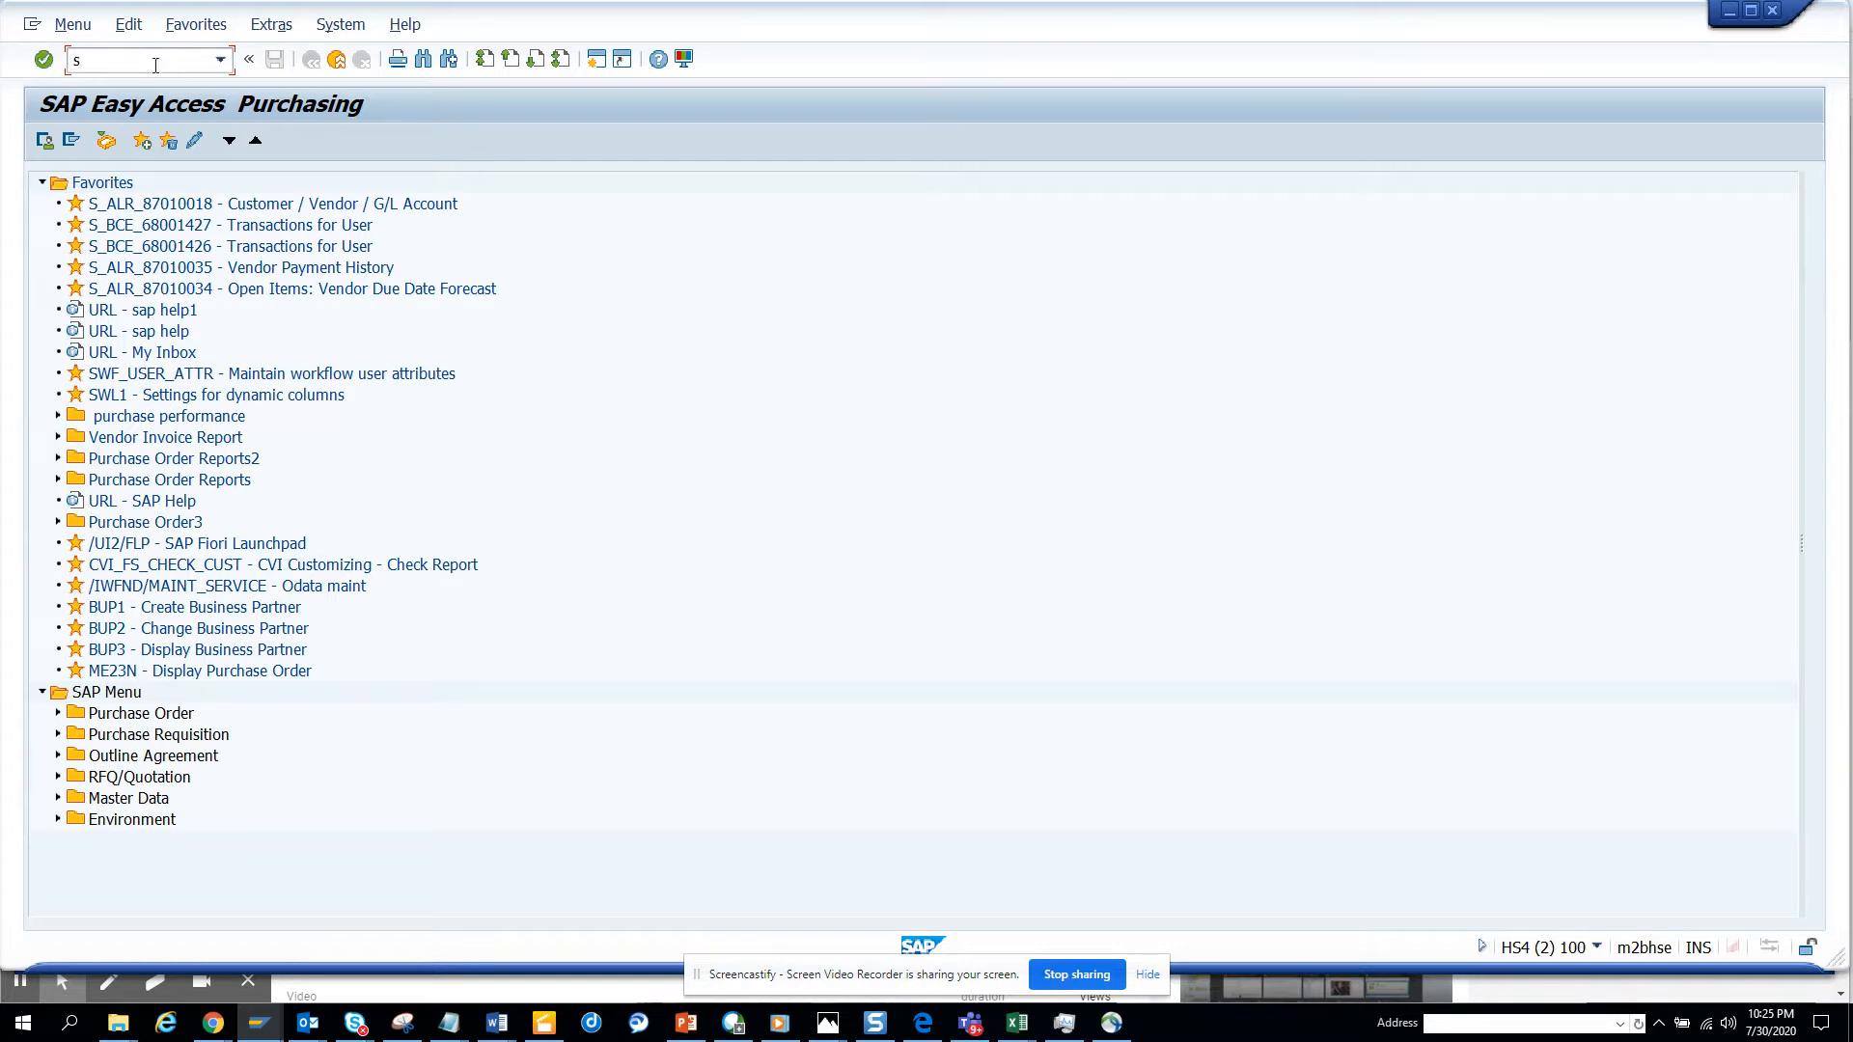
{"action": "type", "text": "pro"}
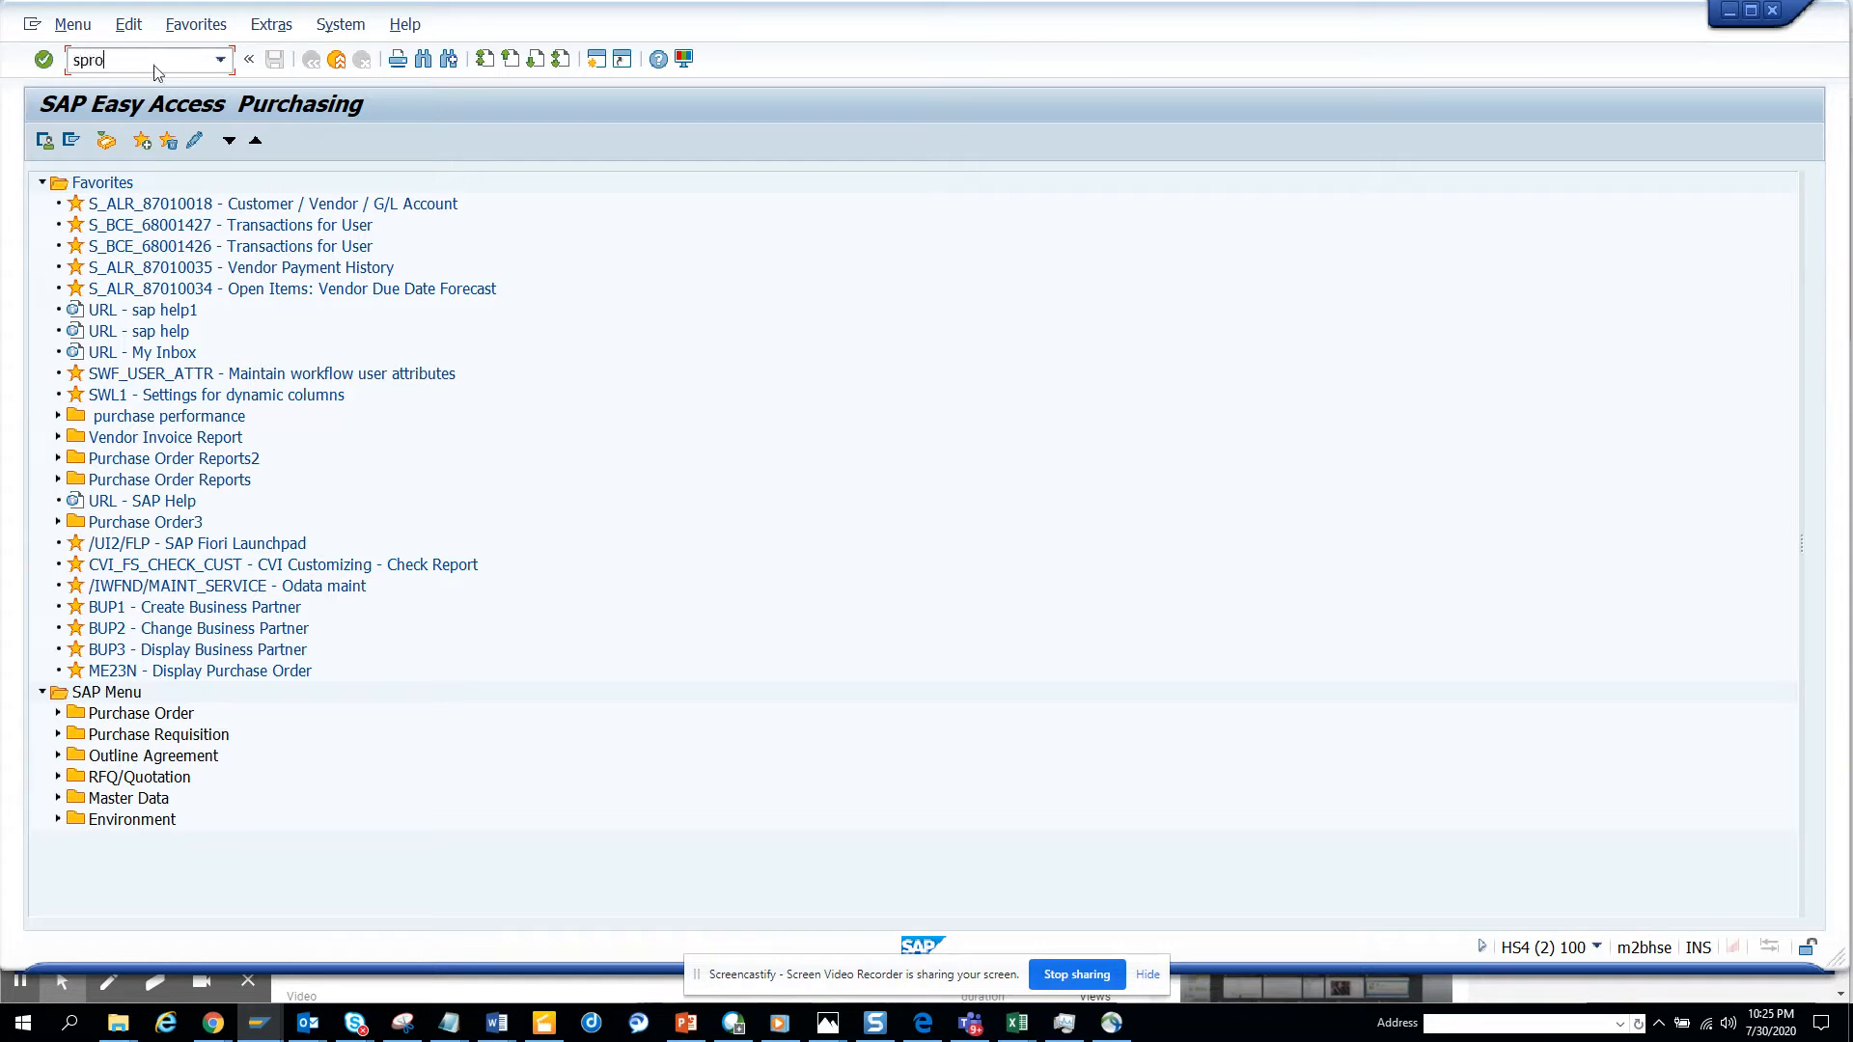
{"action": "key", "text": "Enter"}
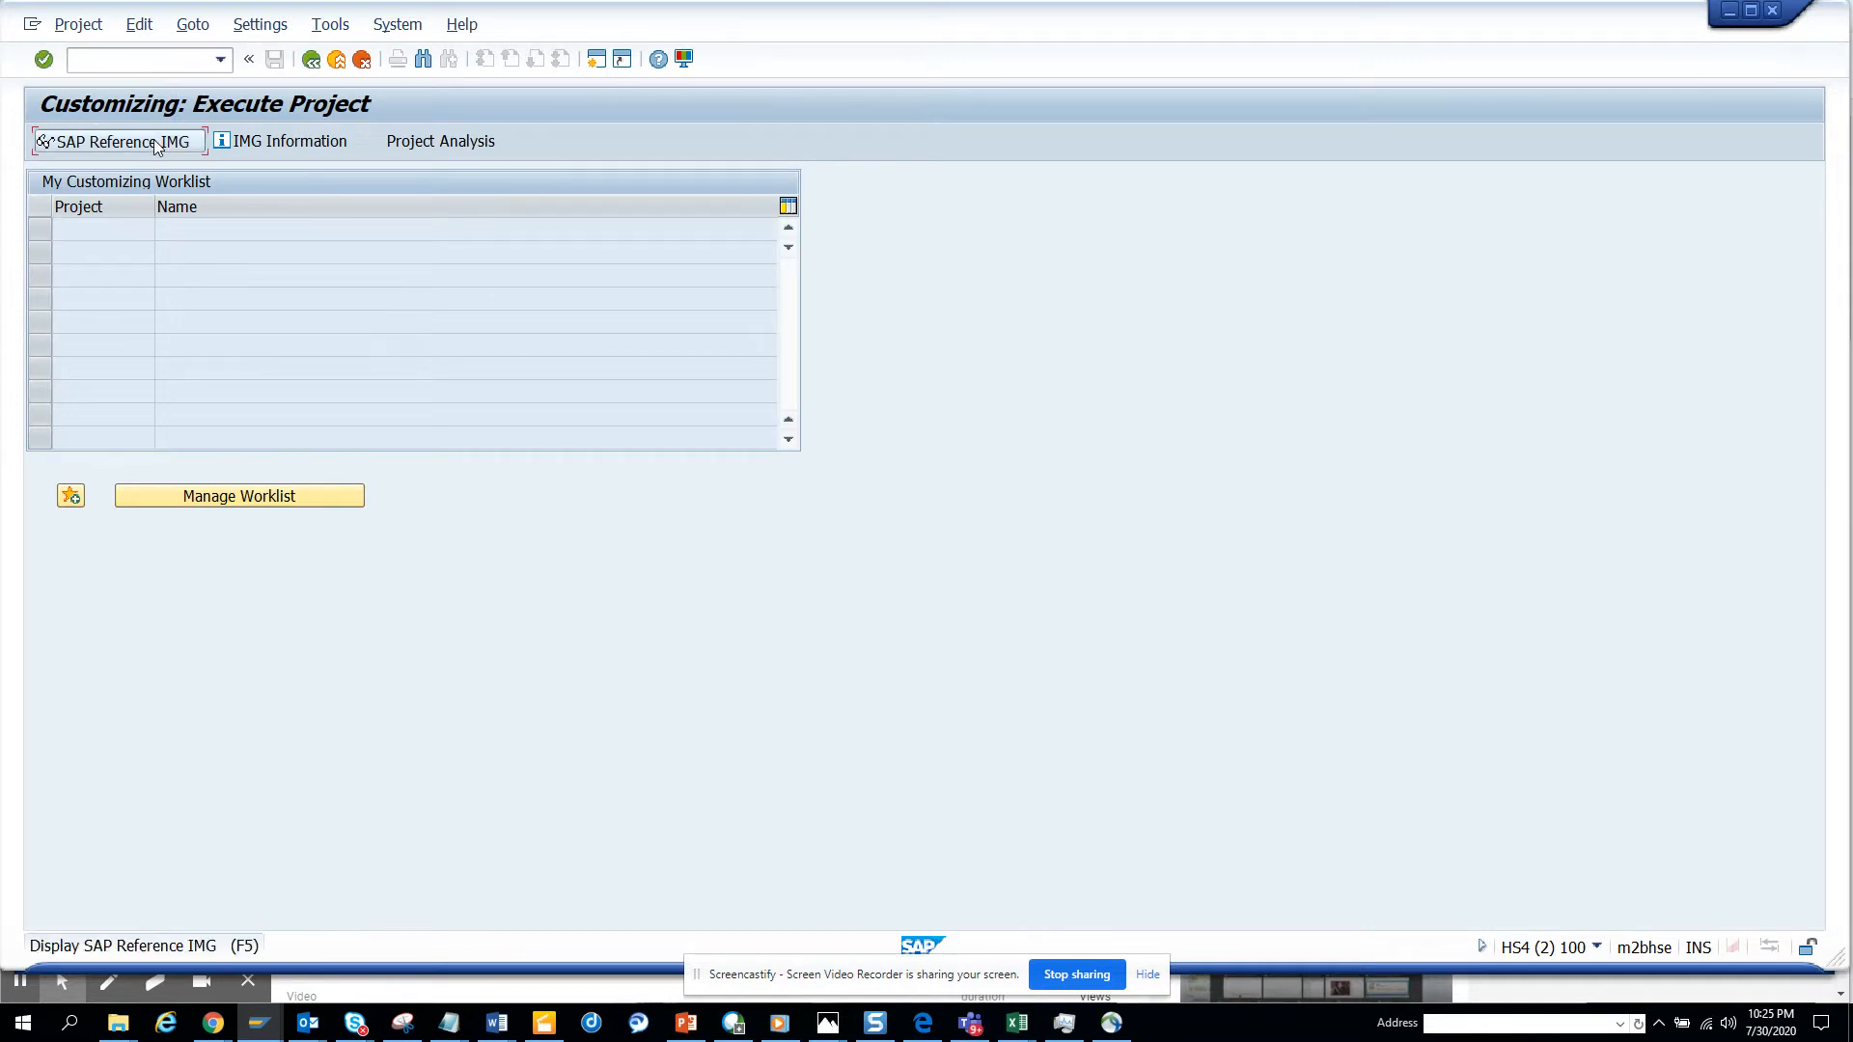
{"action": "left_click", "coordinate": [117, 141]}
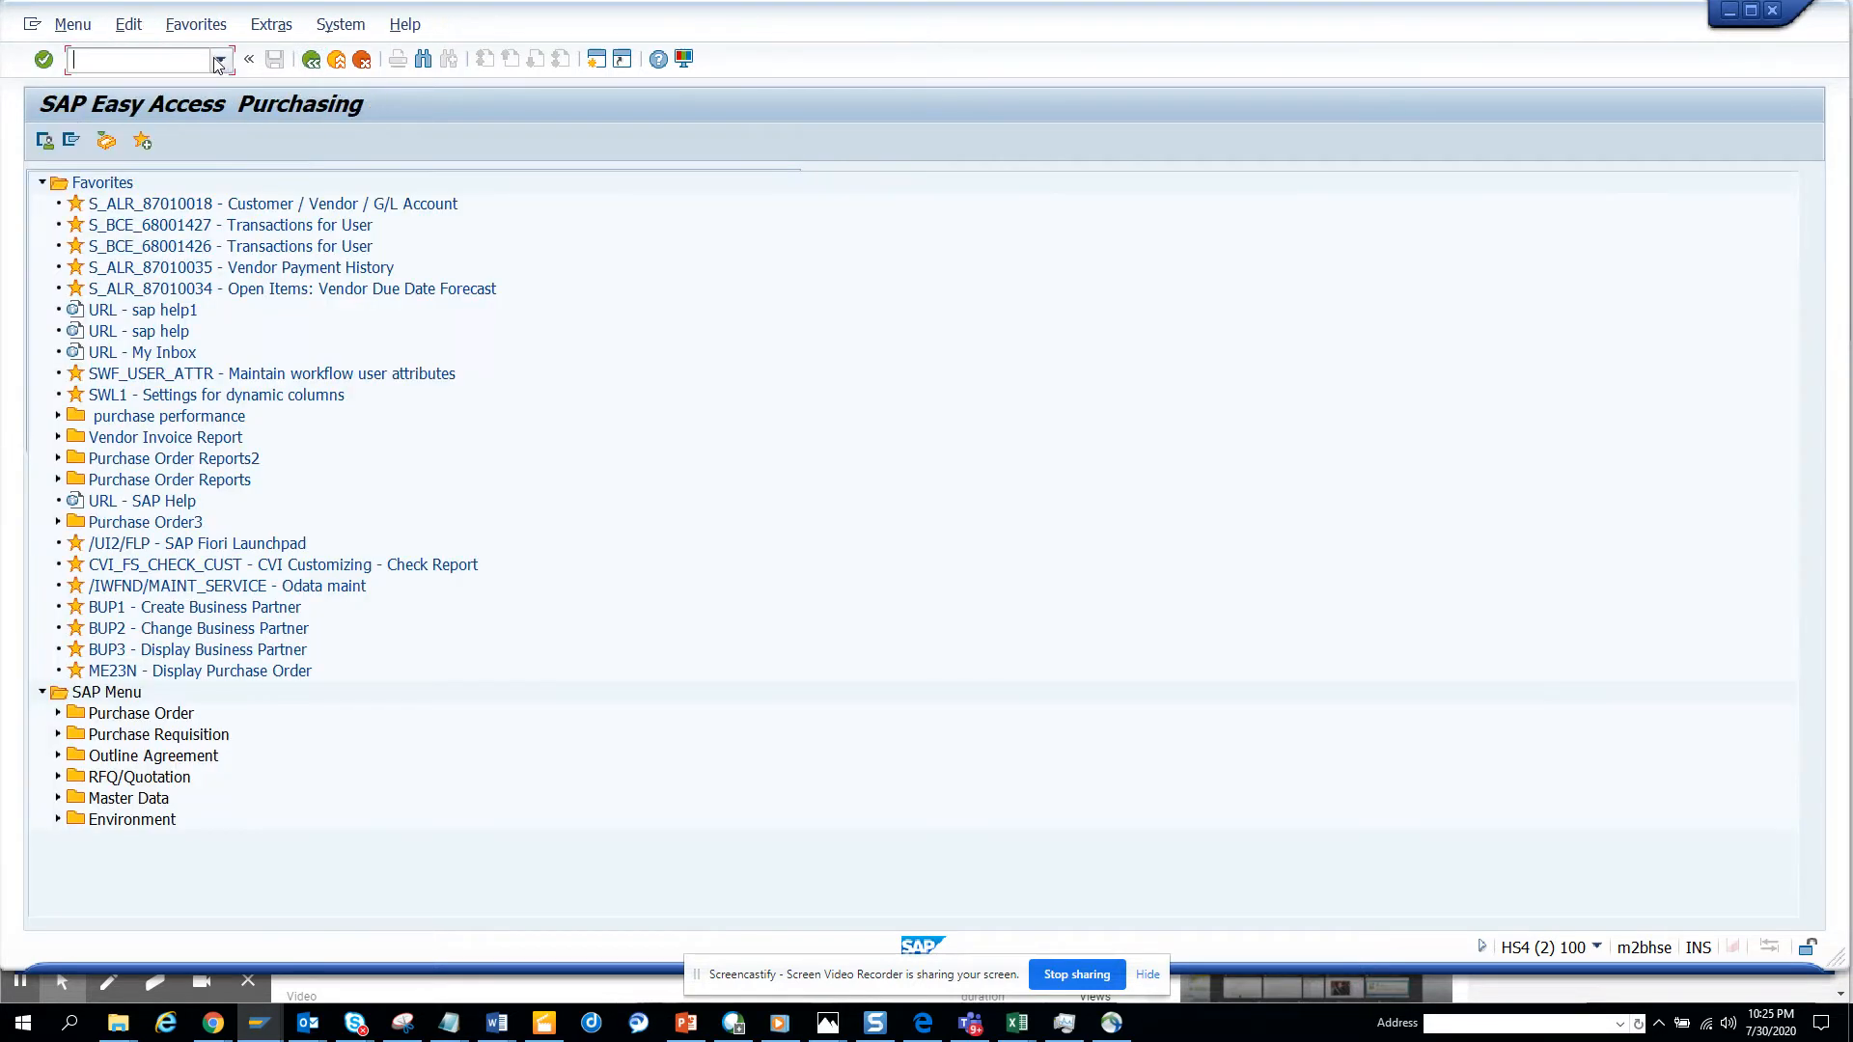
- Switch to transaction OLME and expand Business Add-Ins for Purchasing at the tree's bottom
{"action": "type", "text": "o"}
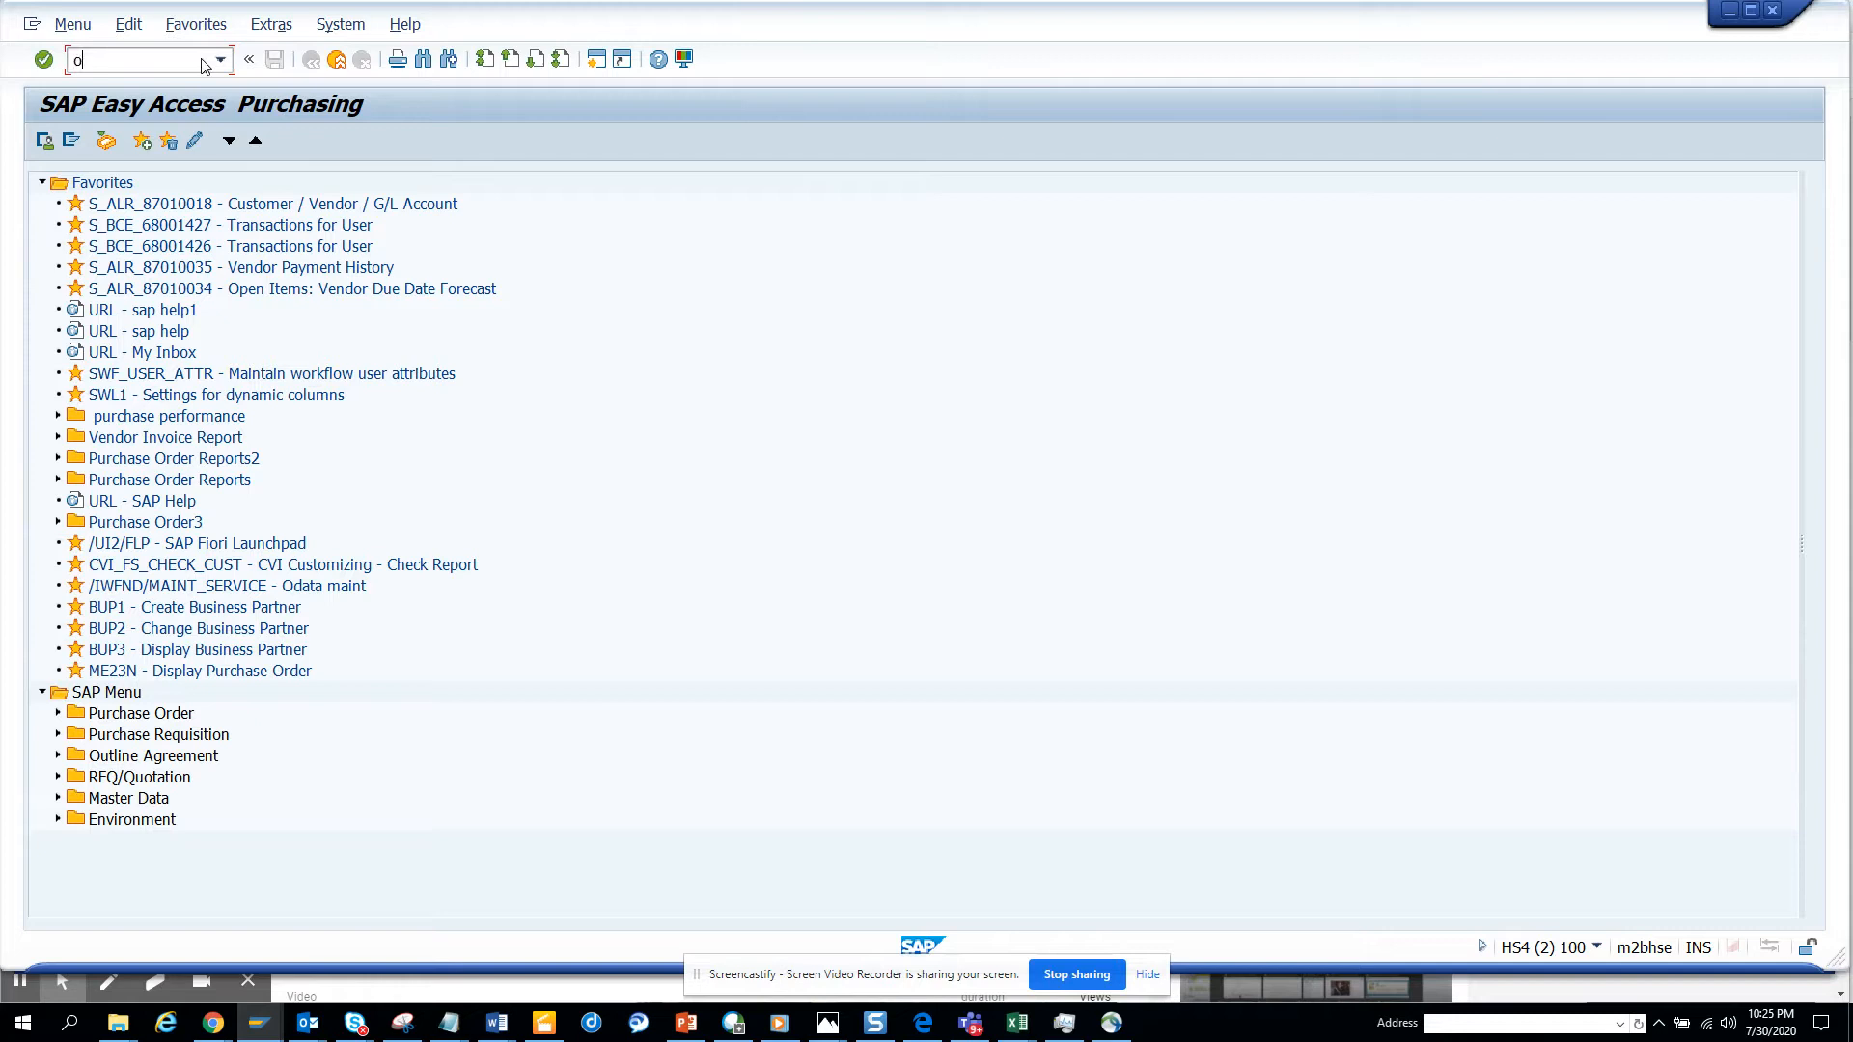
{"action": "type", "text": "lme"}
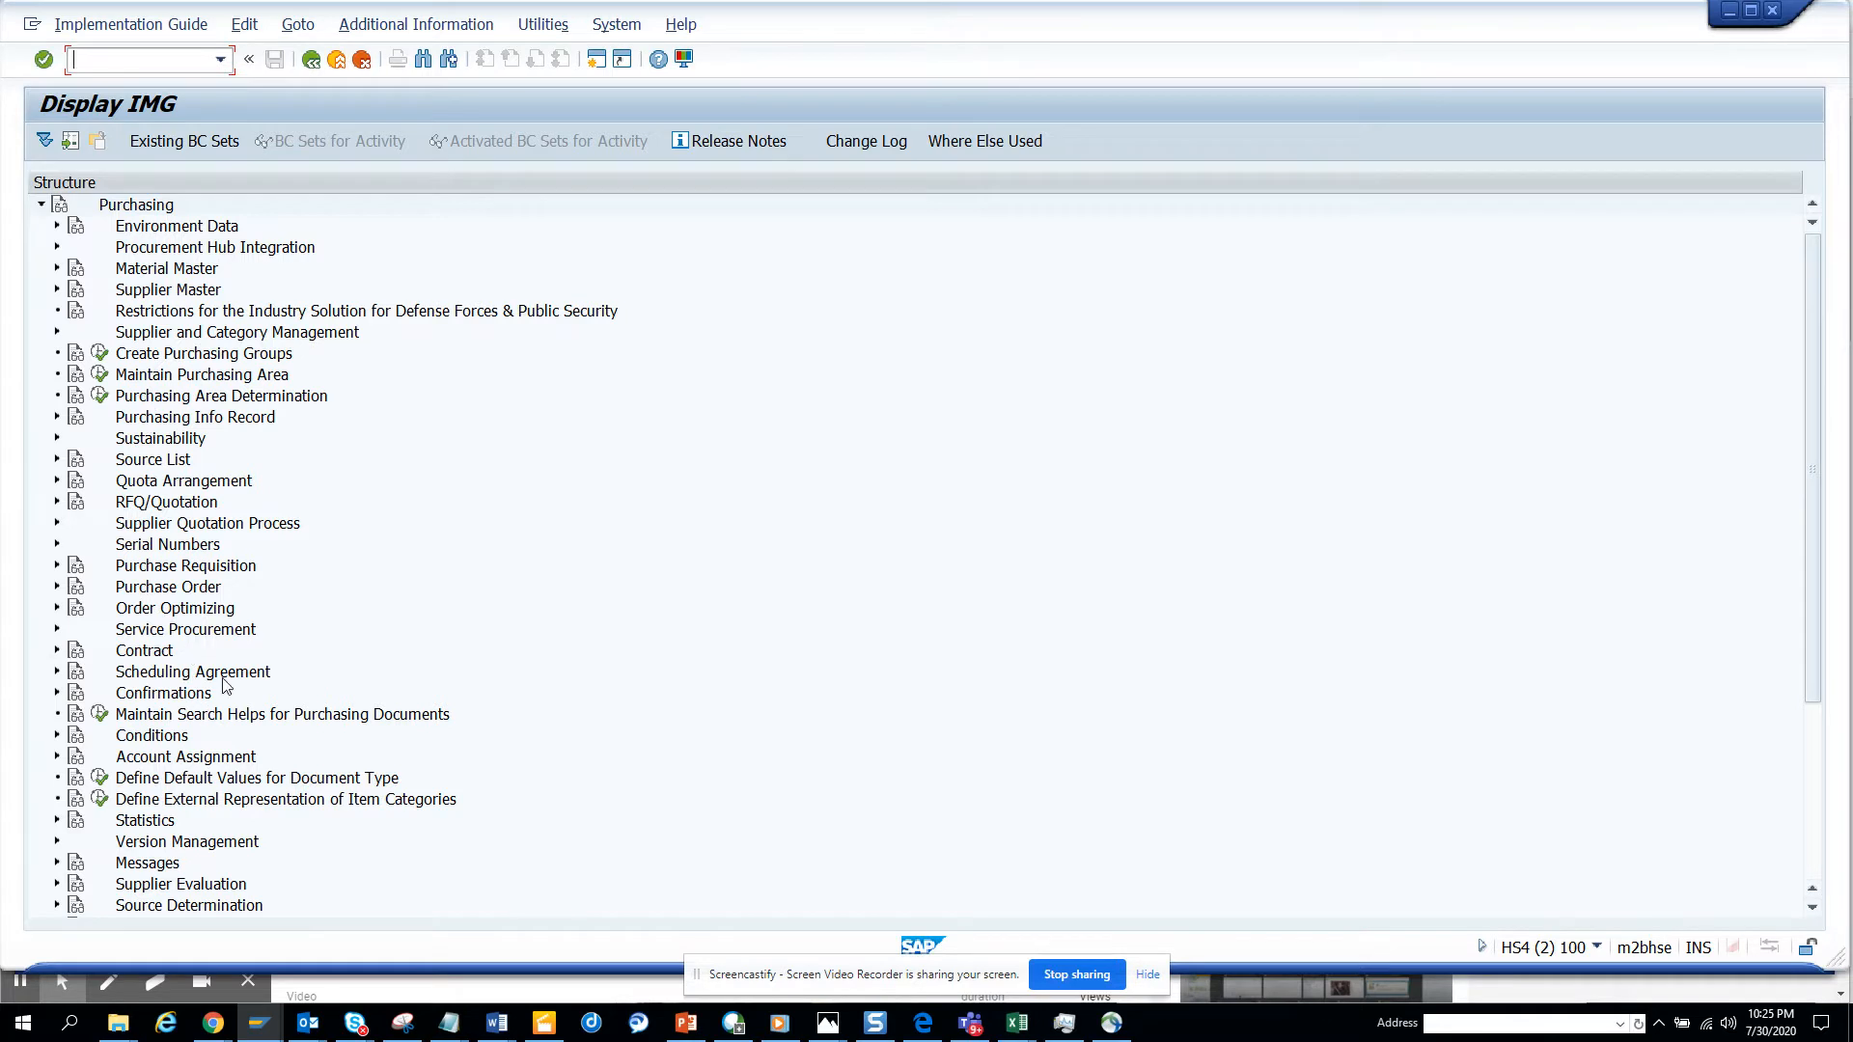
{"action": "mouse_move", "coordinate": [325, 407]}
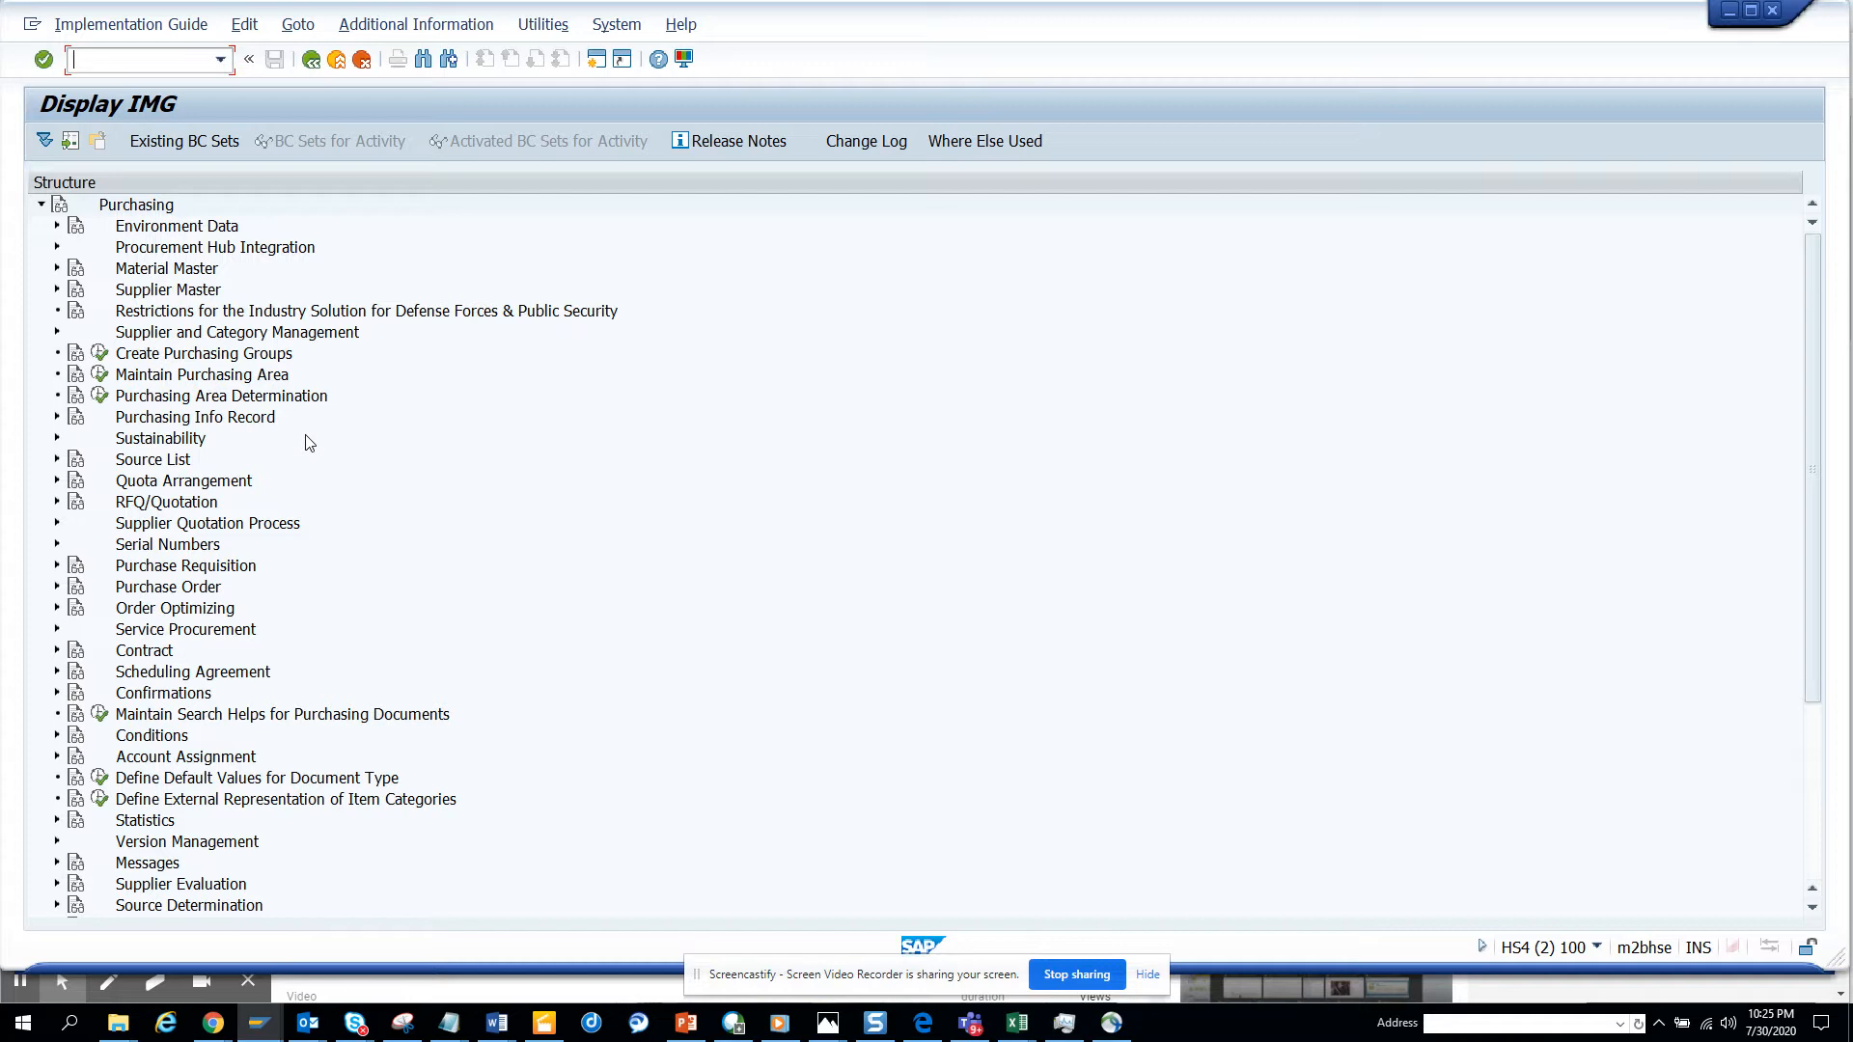
{"action": "mouse_move", "coordinate": [269, 706]}
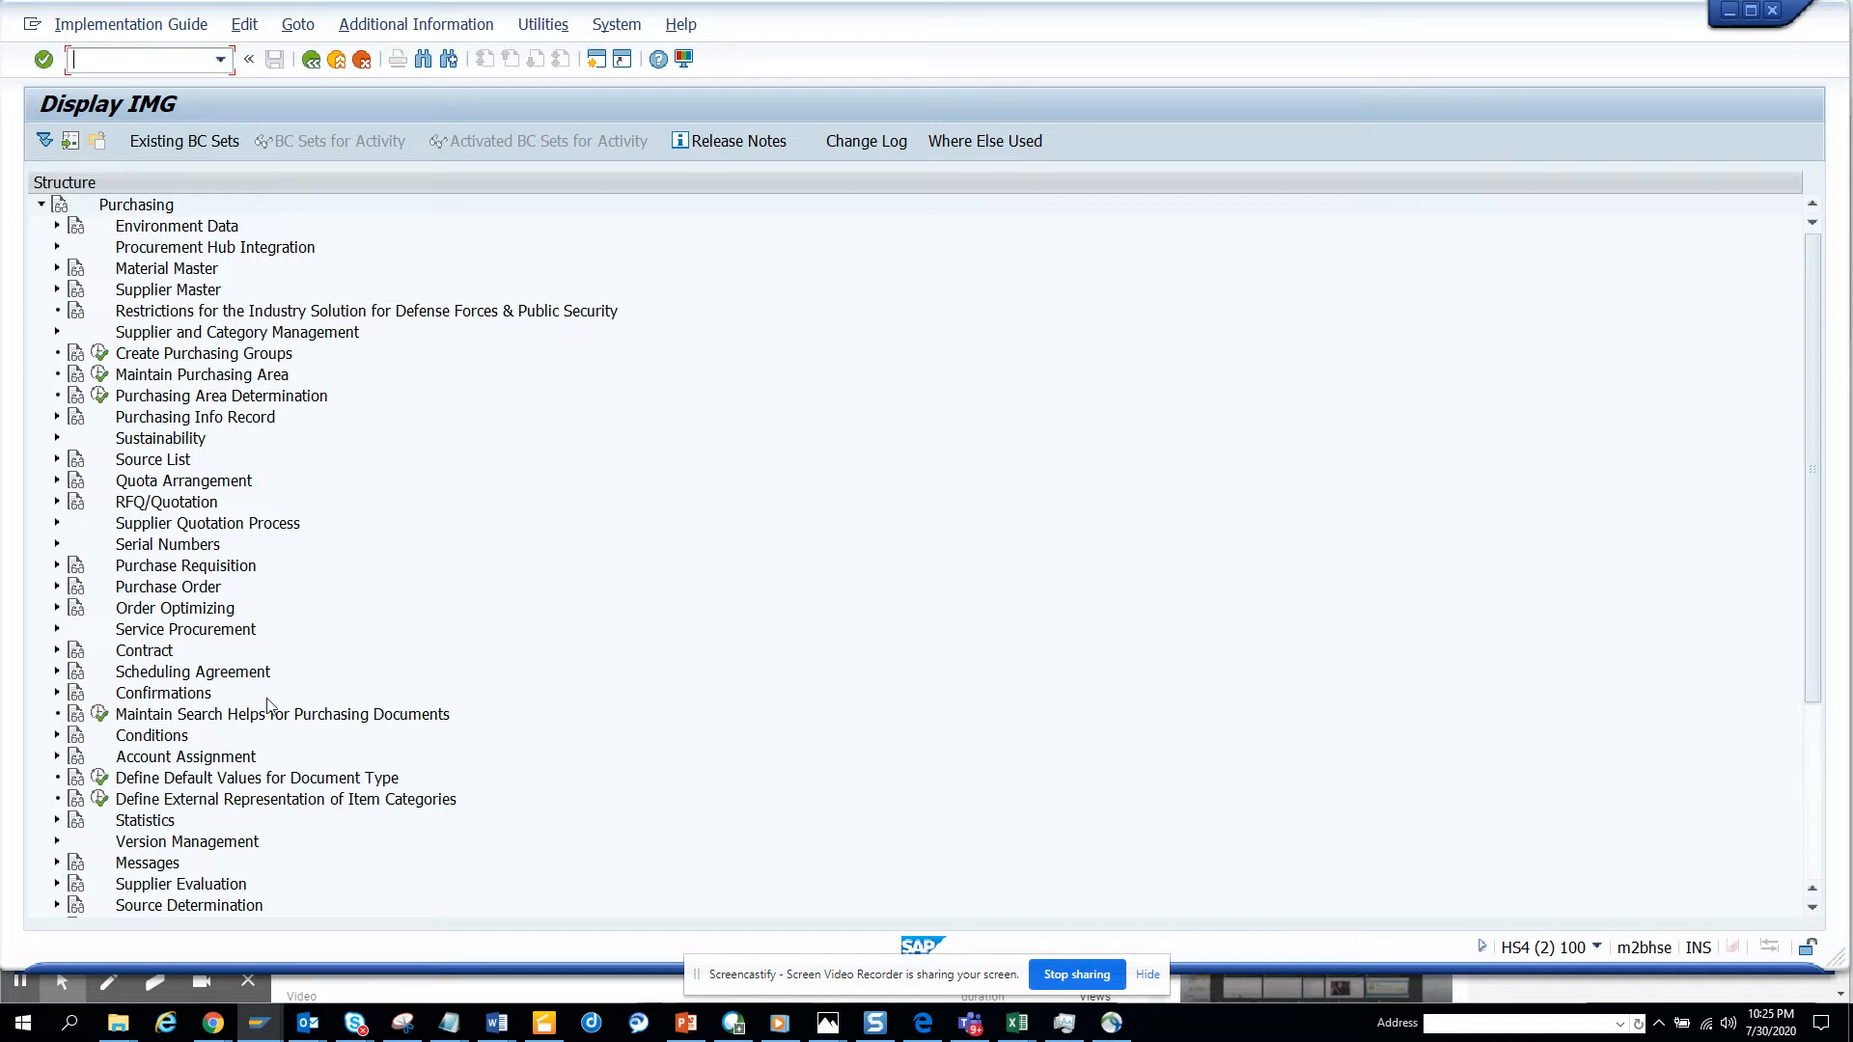
{"action": "mouse_move", "coordinate": [1823, 851]}
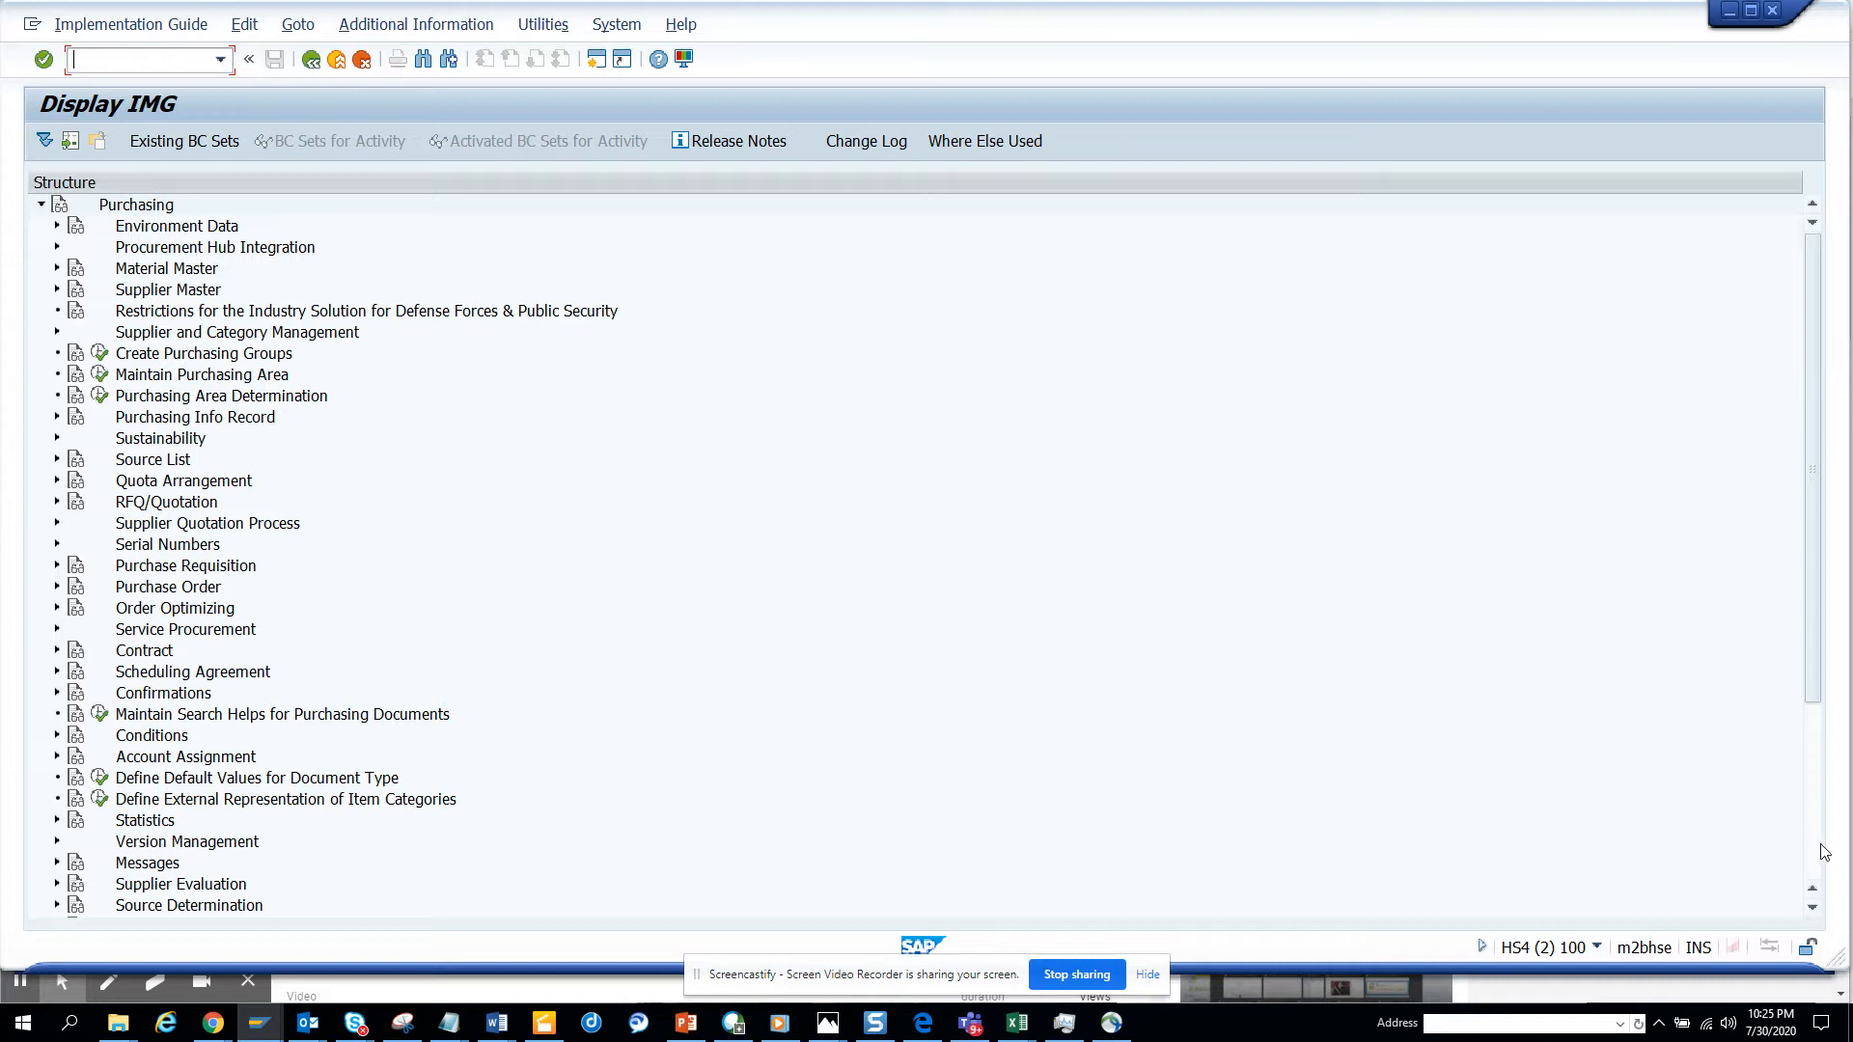
{"action": "scroll", "scroll_direction": "down", "scroll_amount": 3}
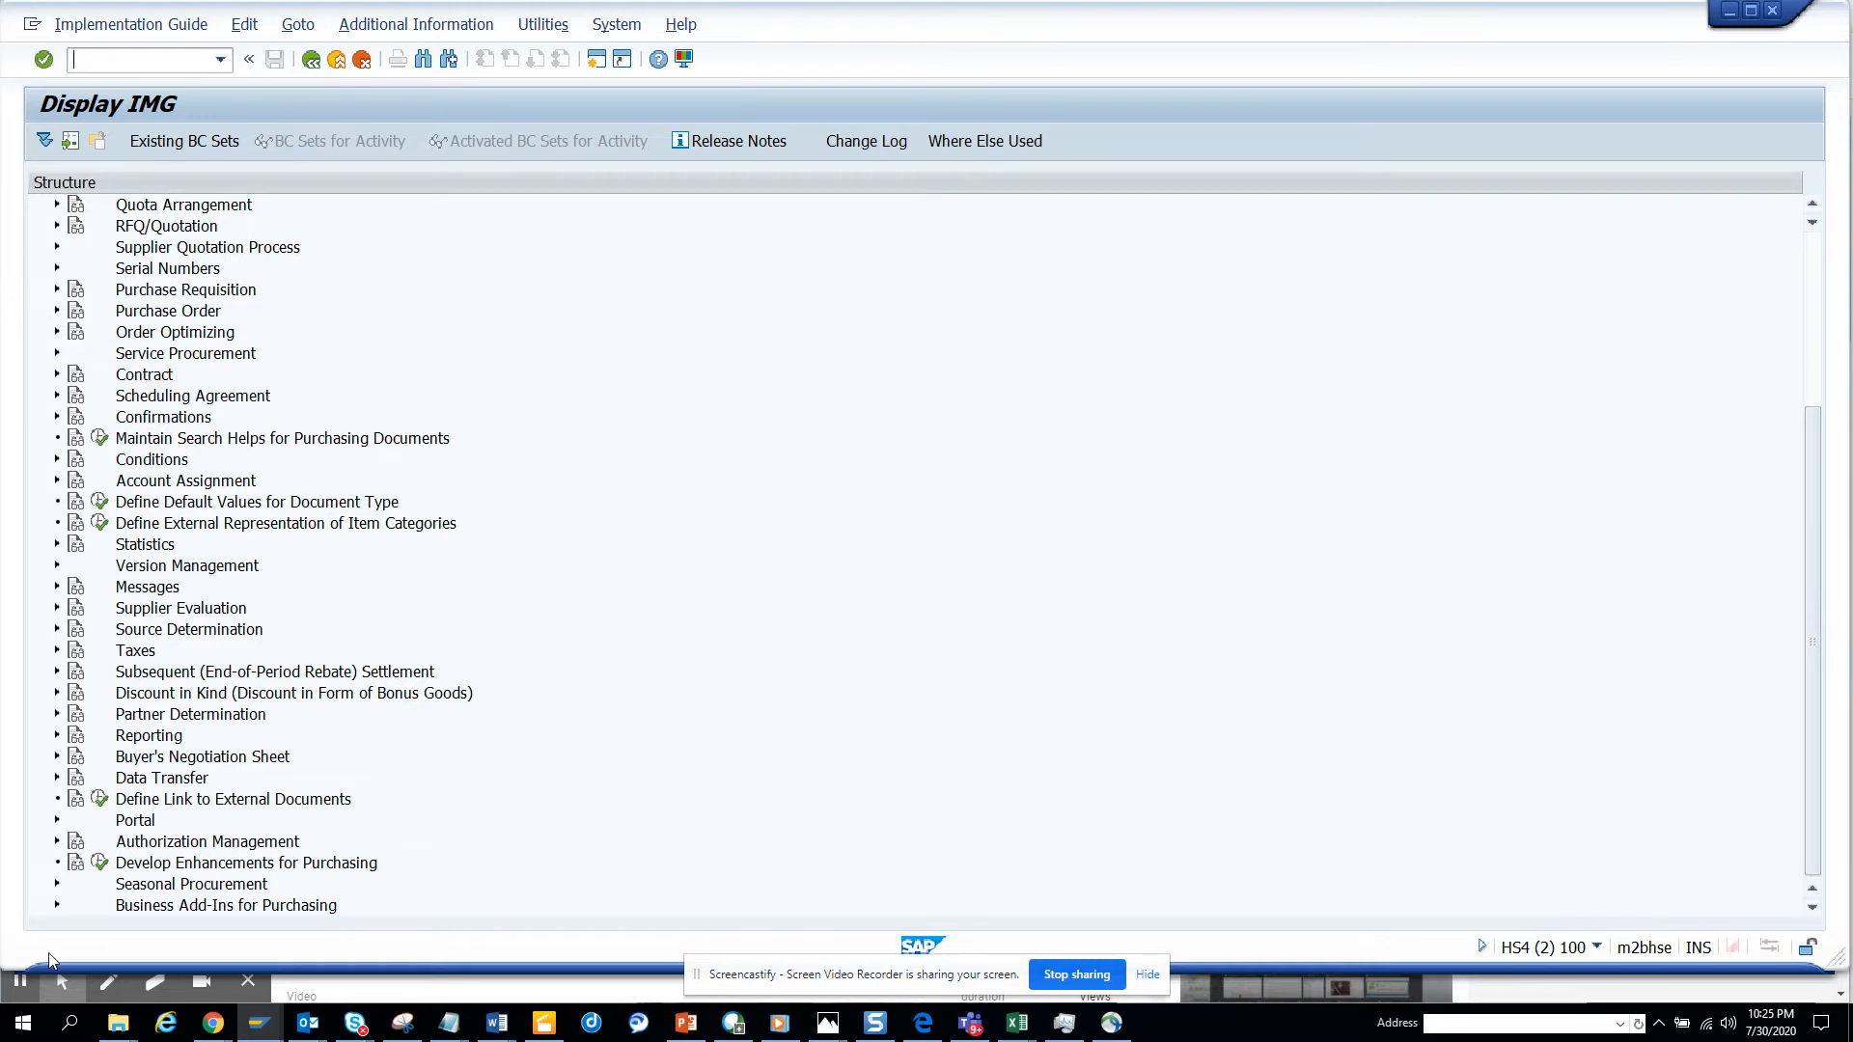
{"action": "mouse_move", "coordinate": [52, 914]}
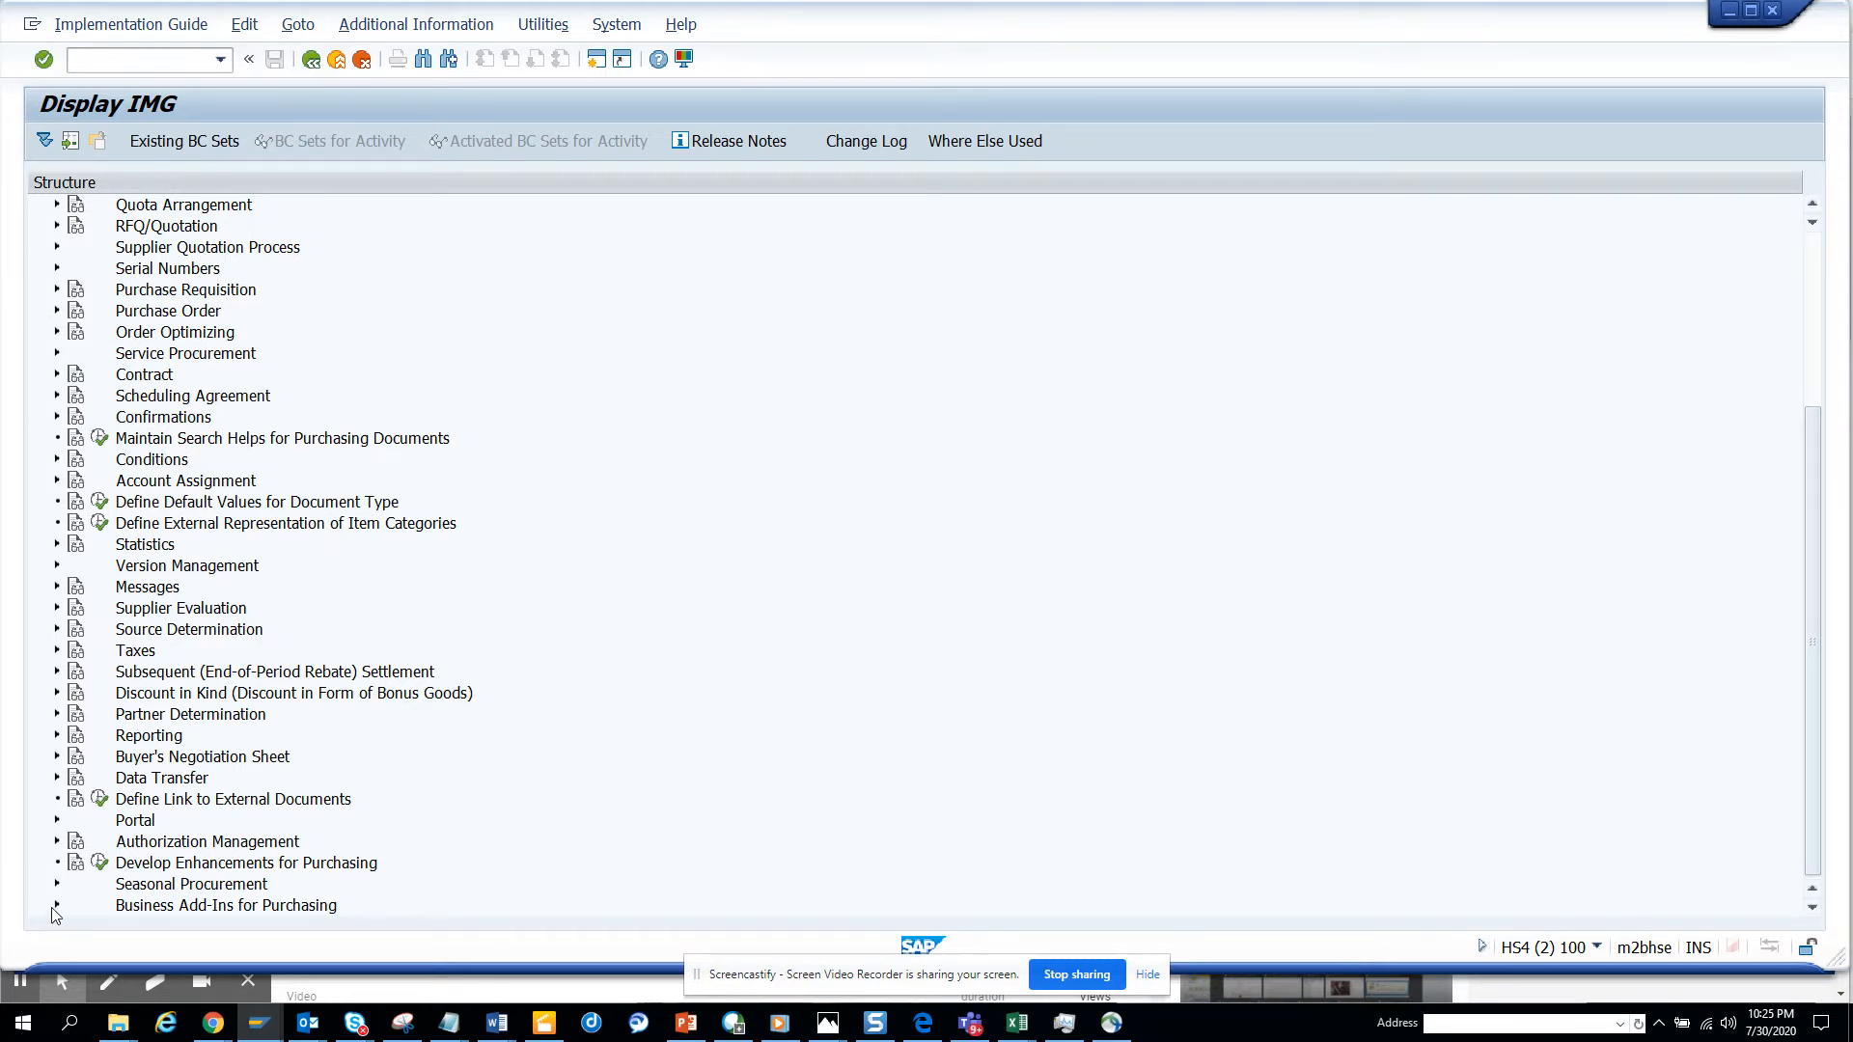
{"action": "left_click", "coordinate": [56, 905]}
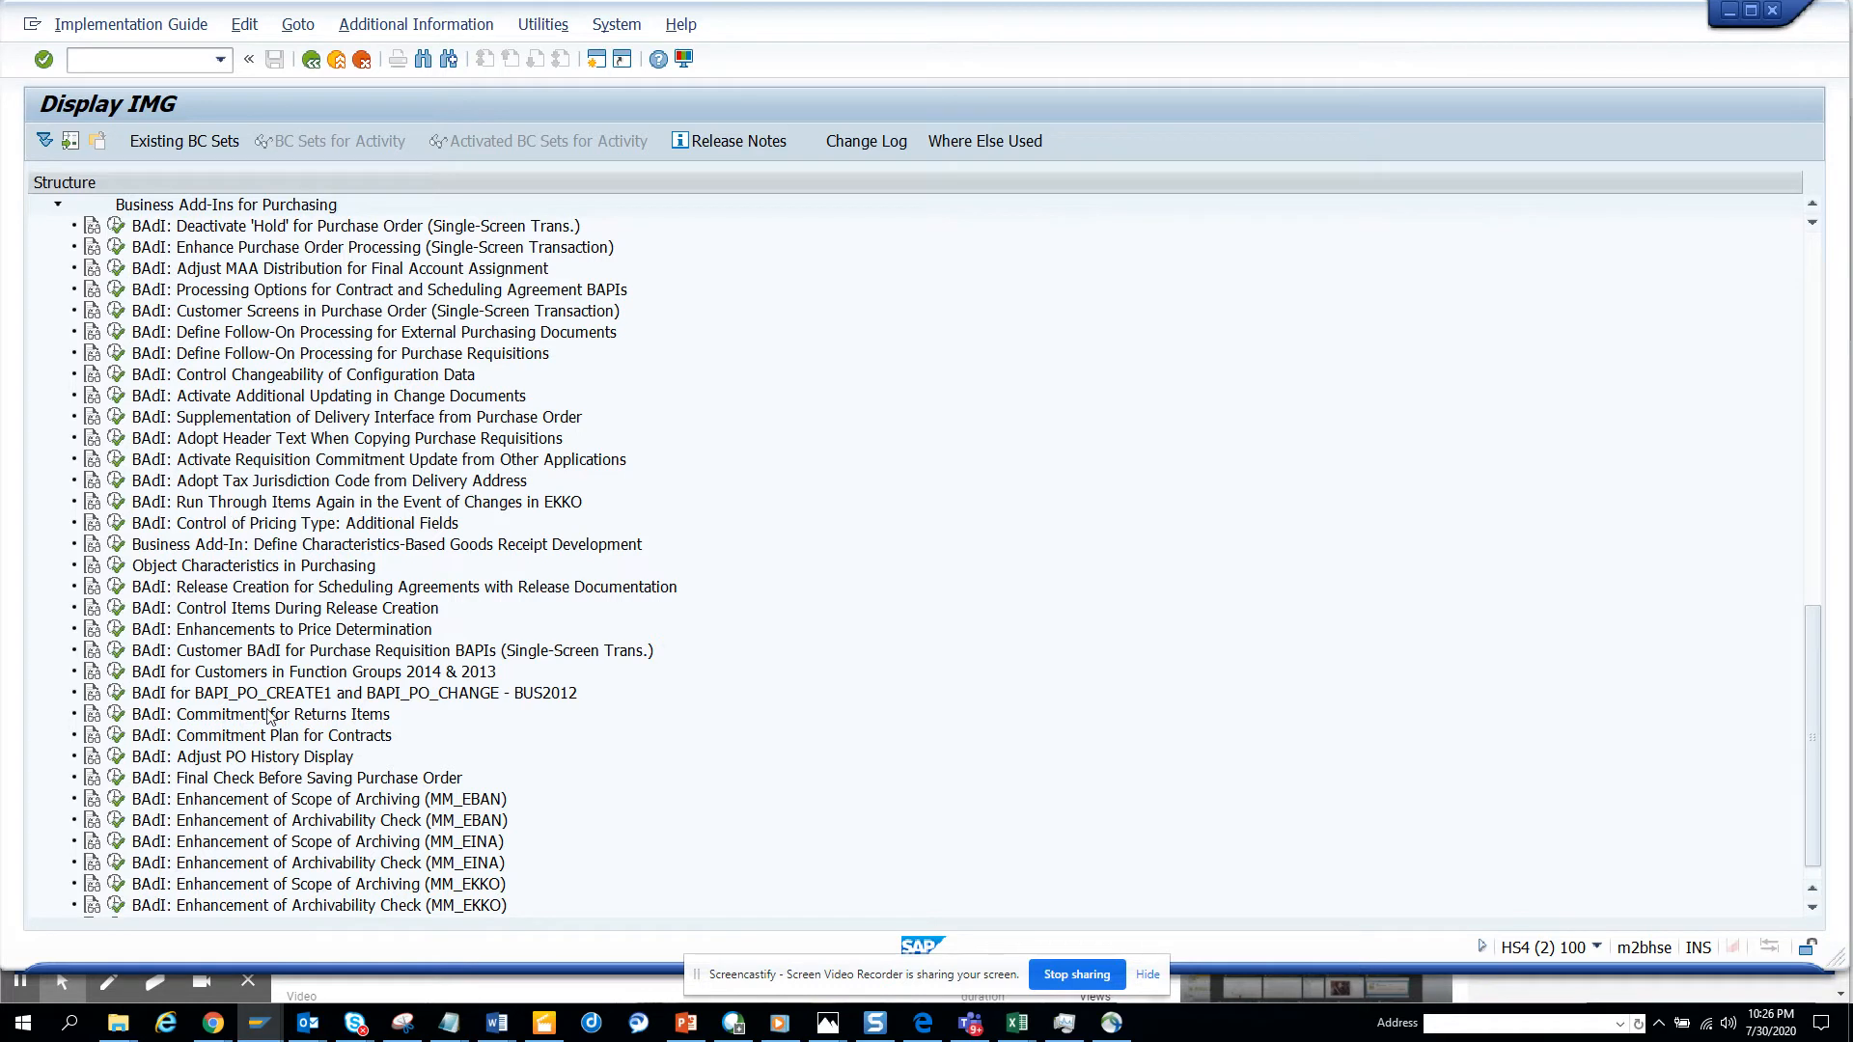
{"action": "mouse_move", "coordinate": [289, 464]}
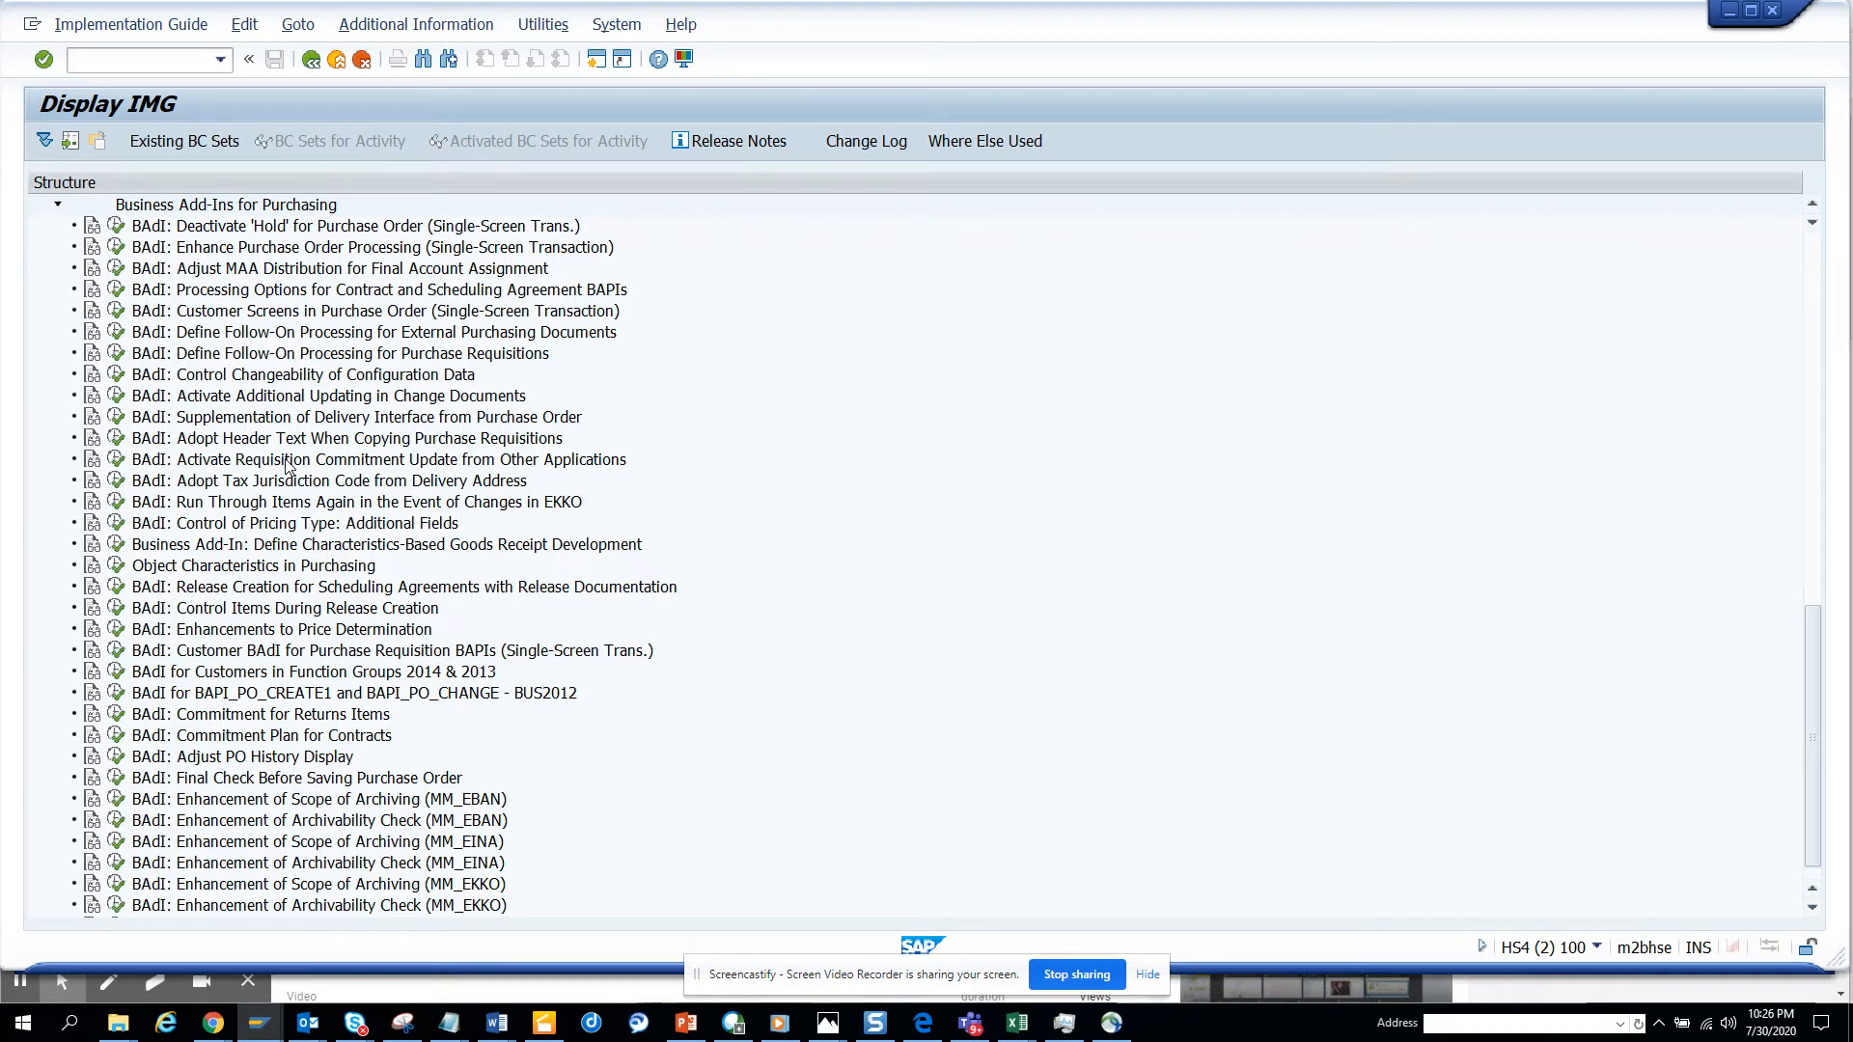
{"action": "mouse_move", "coordinate": [543, 8]}
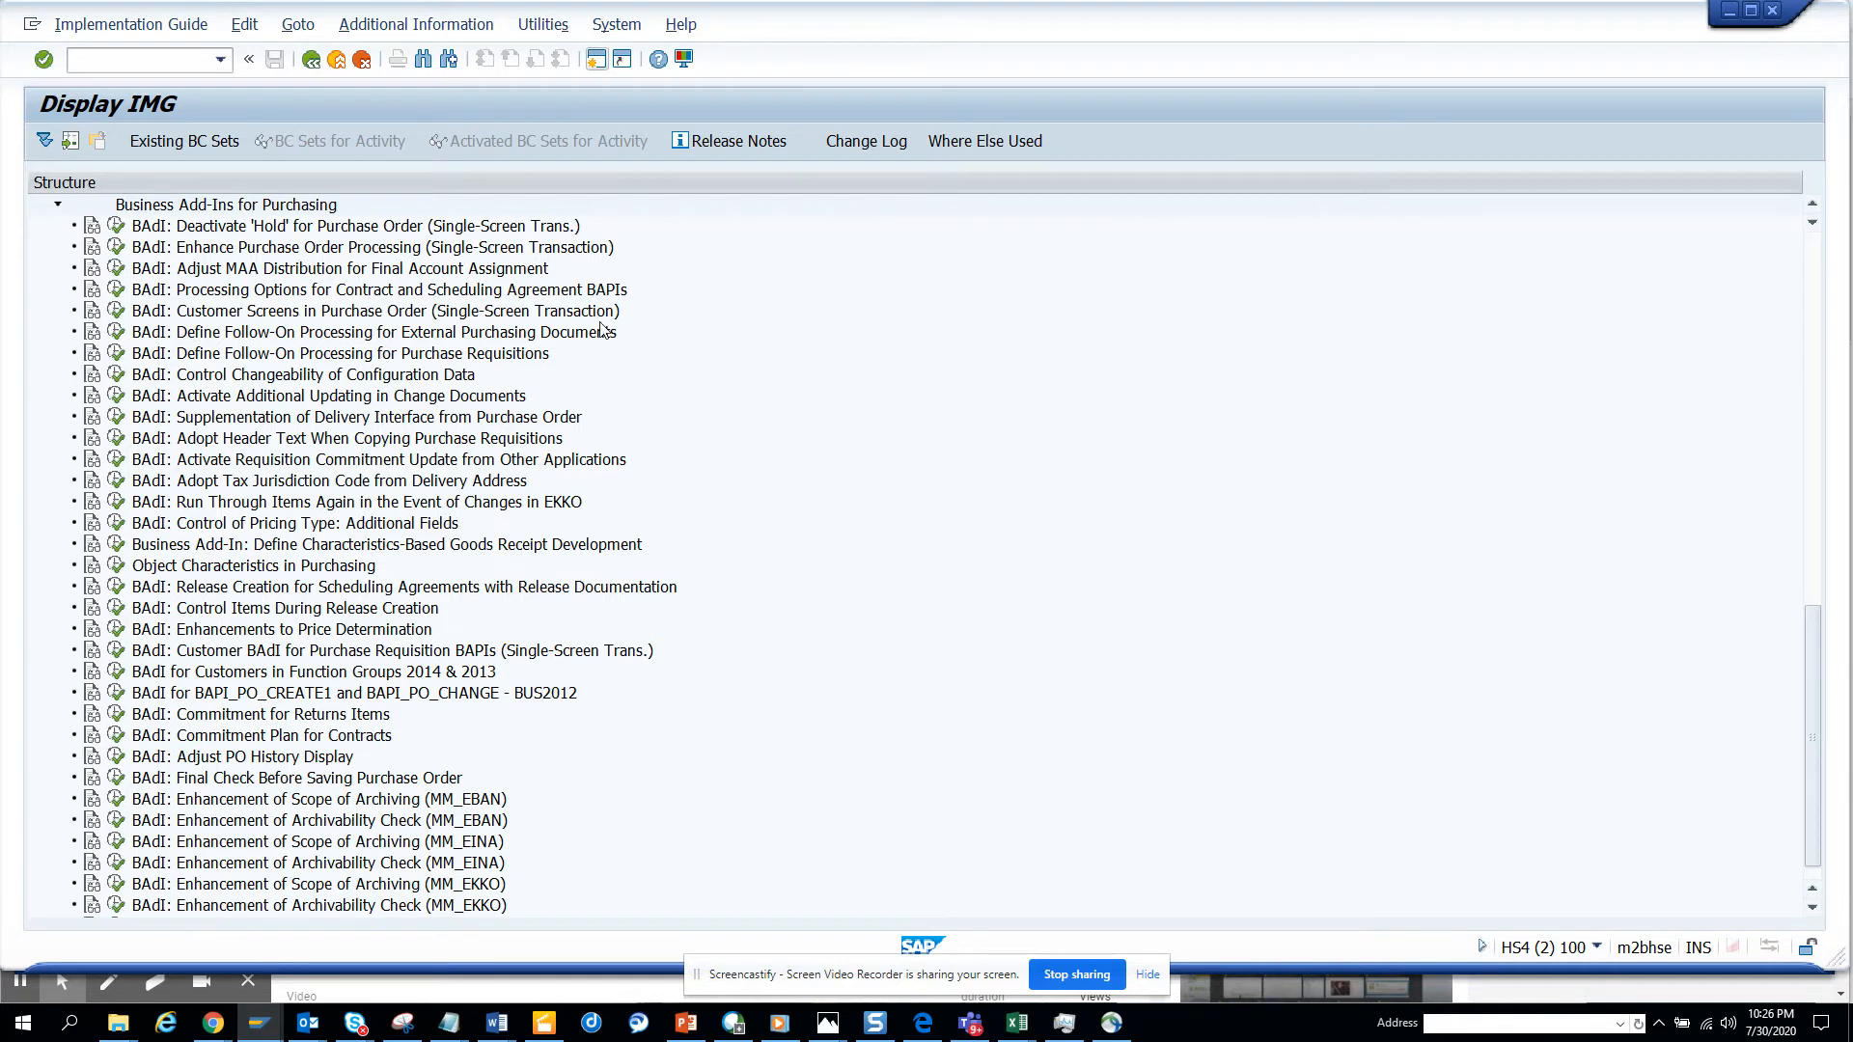
- Run SPRO and expand Materials Management down to Business Add-Ins for Purchasing
{"action": "type", "text": "spro"}
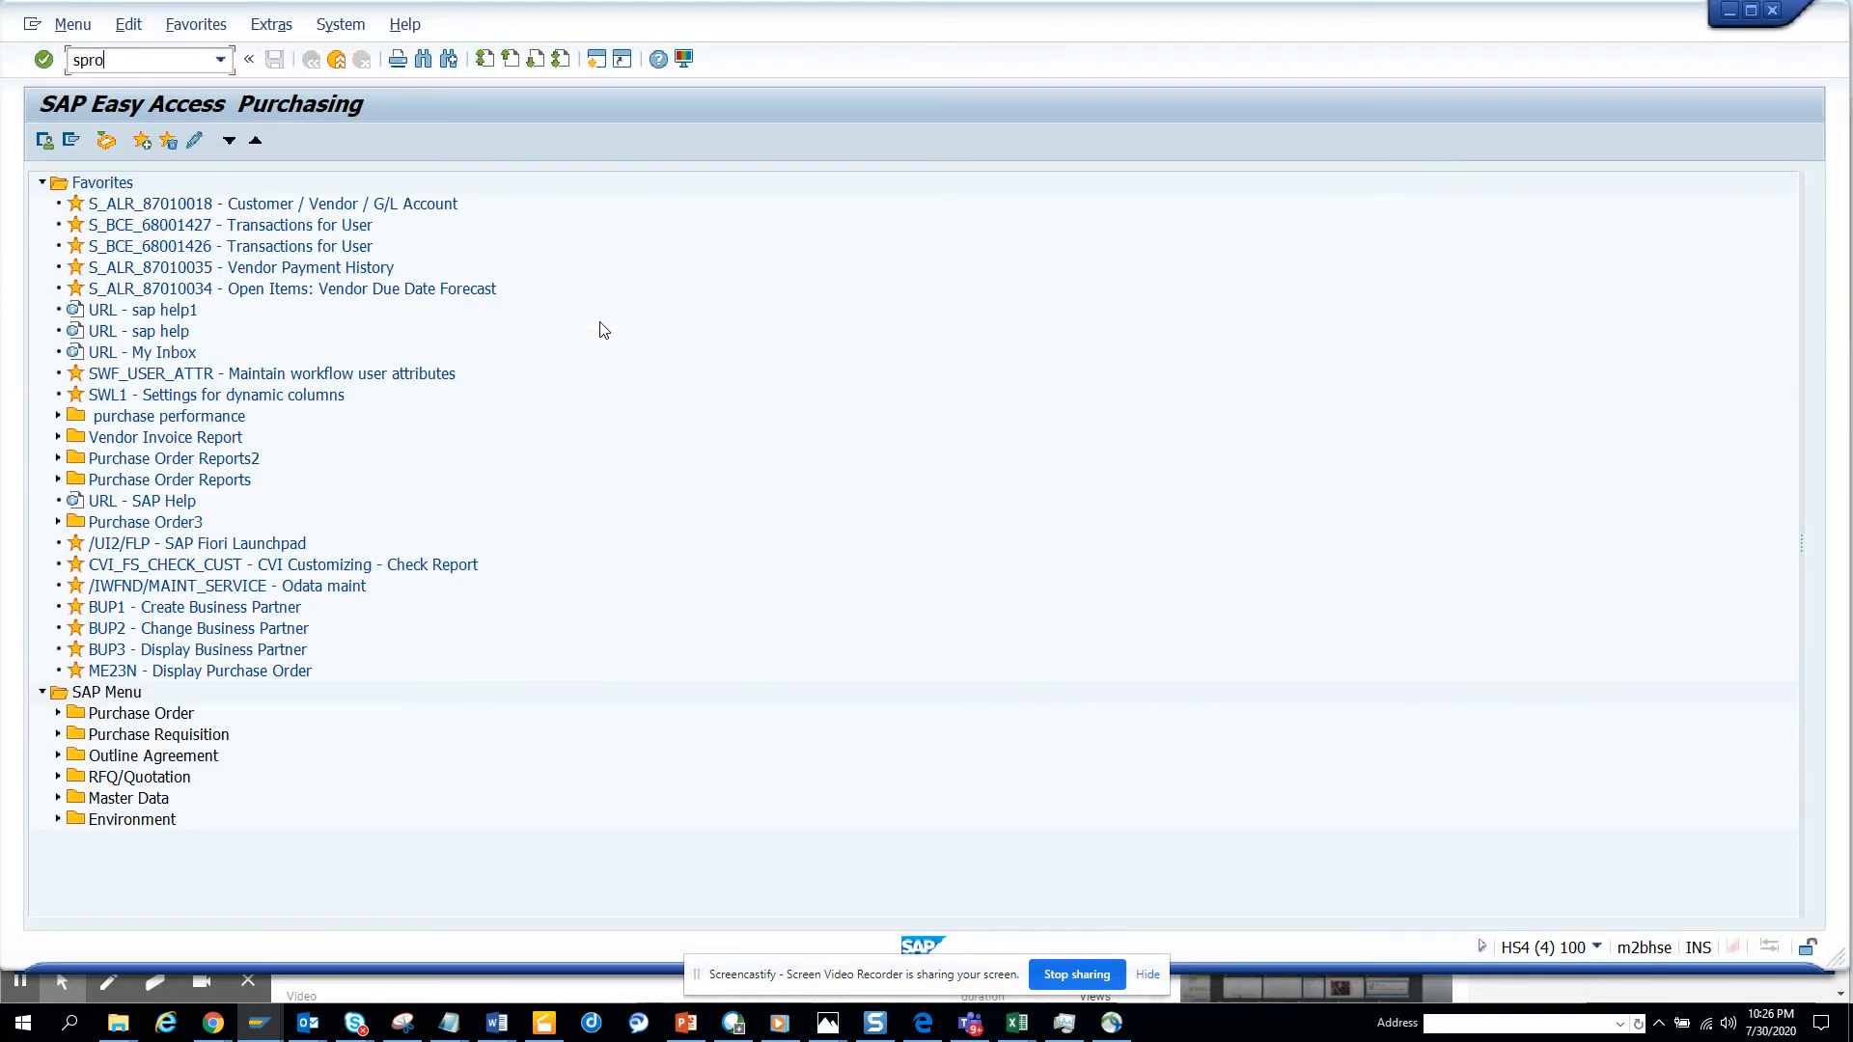
{"action": "key", "text": "Enter"}
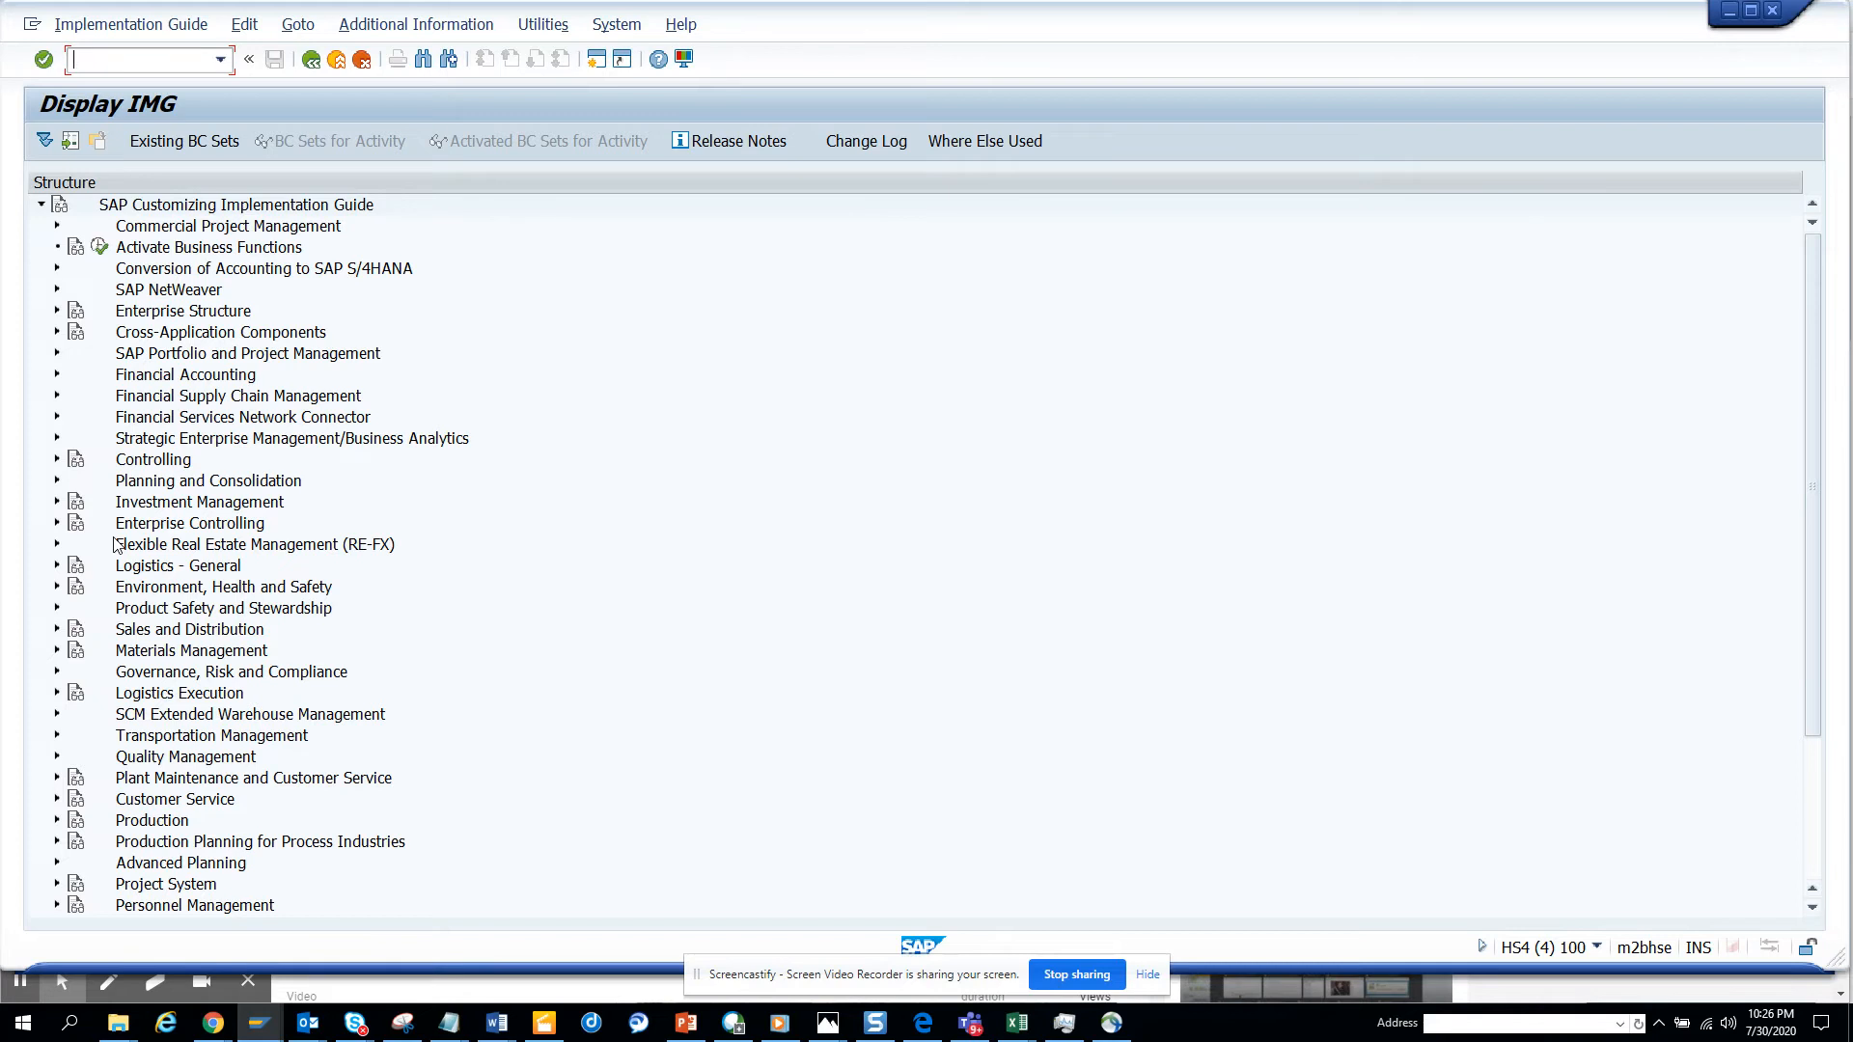
{"action": "mouse_move", "coordinate": [78, 458]}
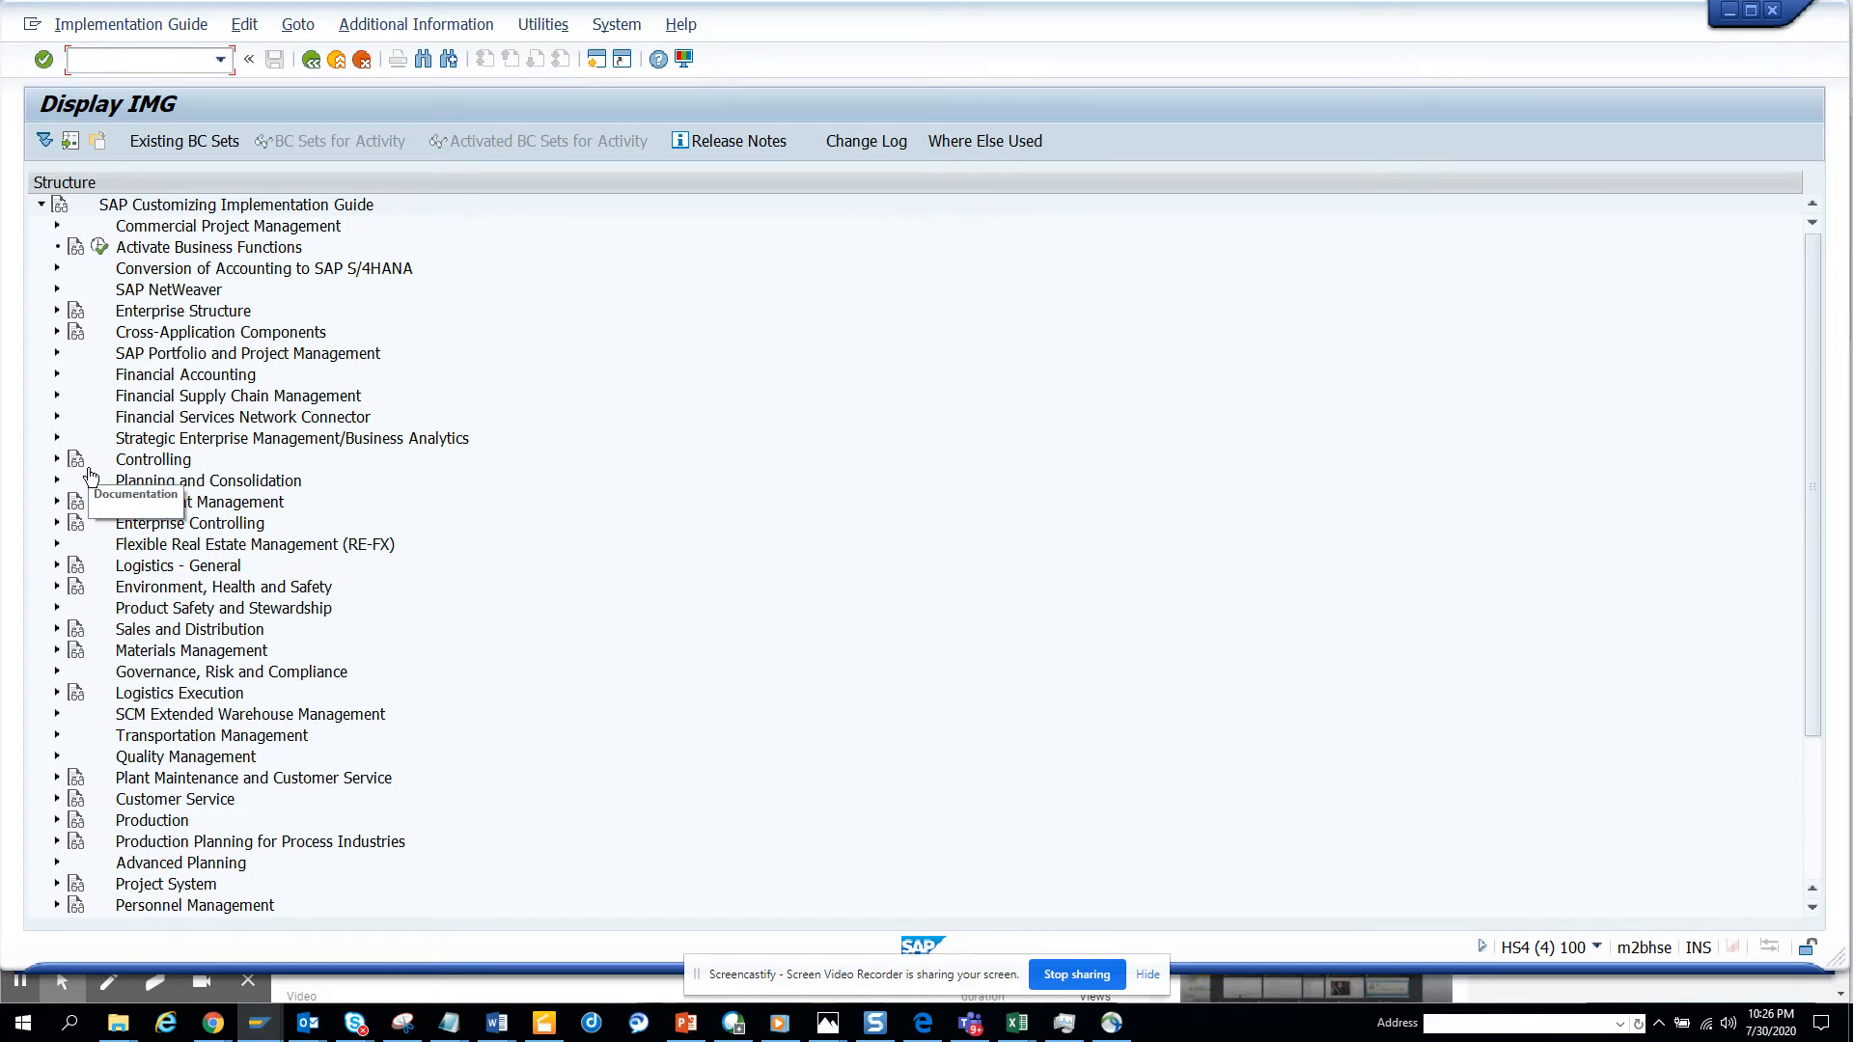
{"action": "mouse_move", "coordinate": [77, 715]}
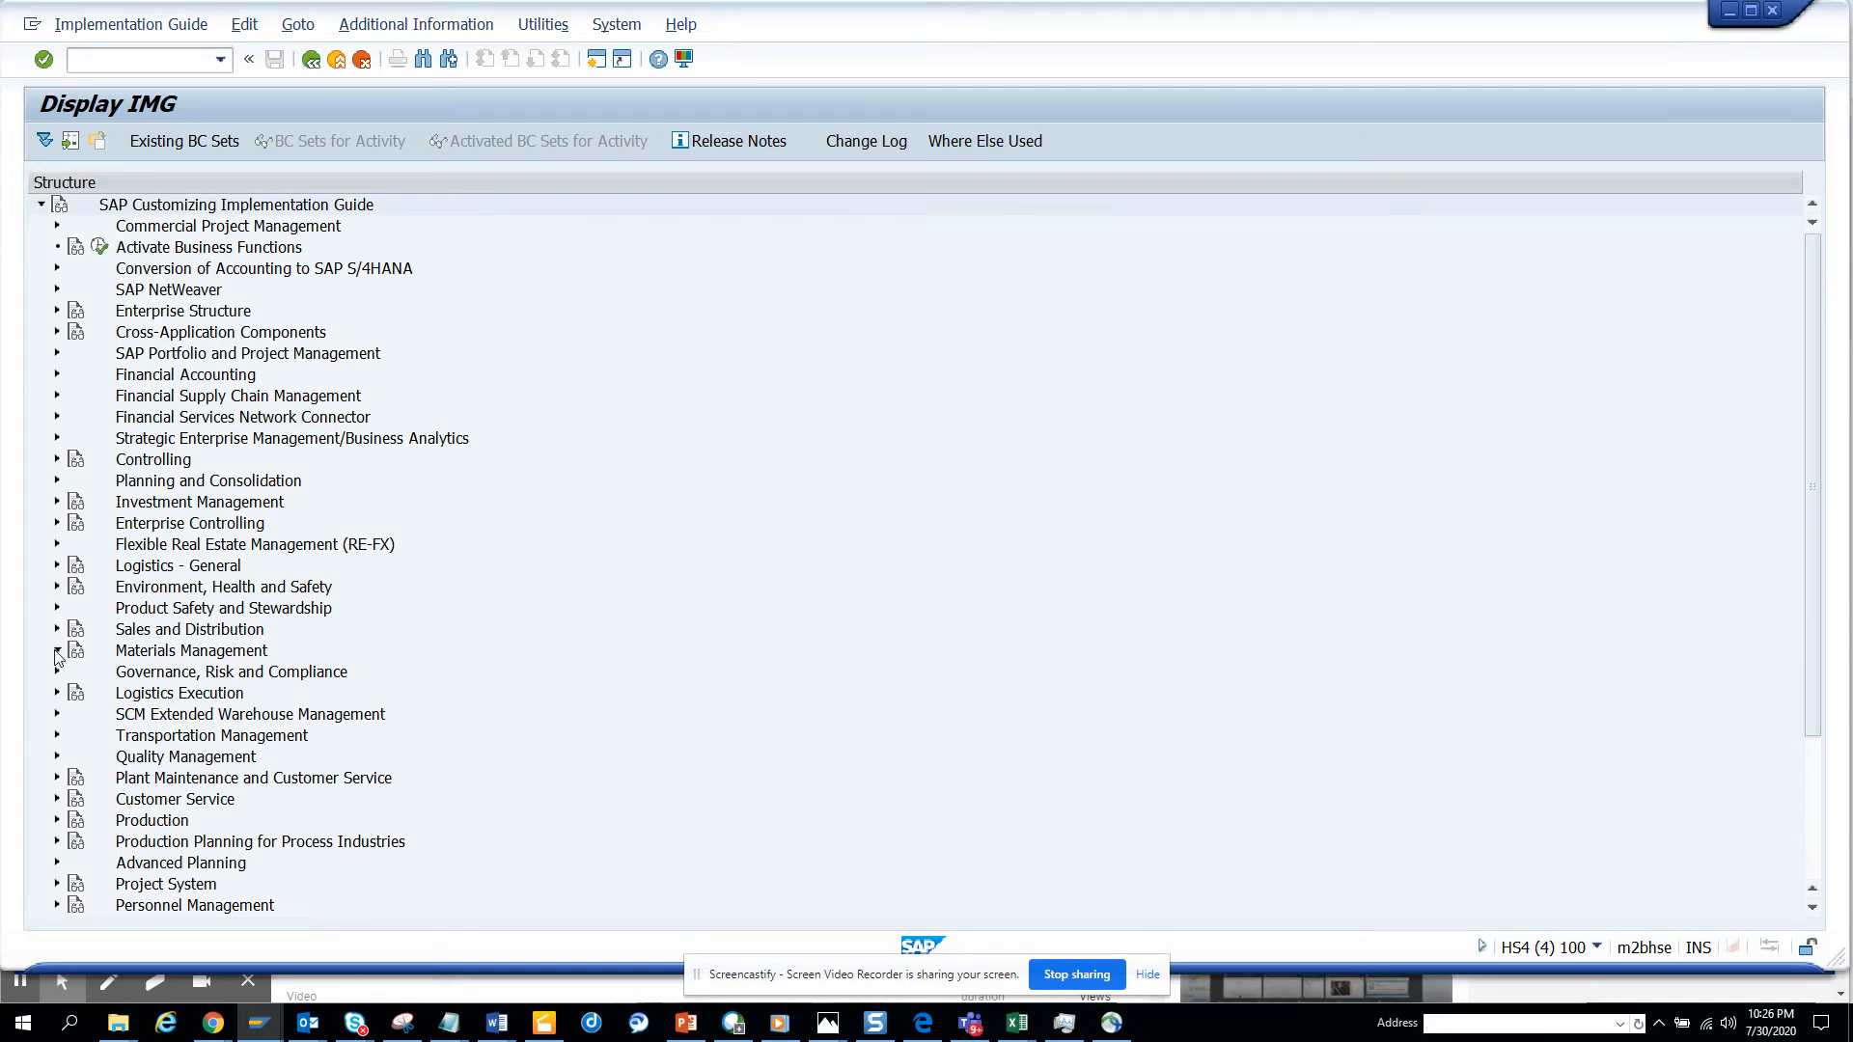
{"action": "left_click", "coordinate": [56, 649]}
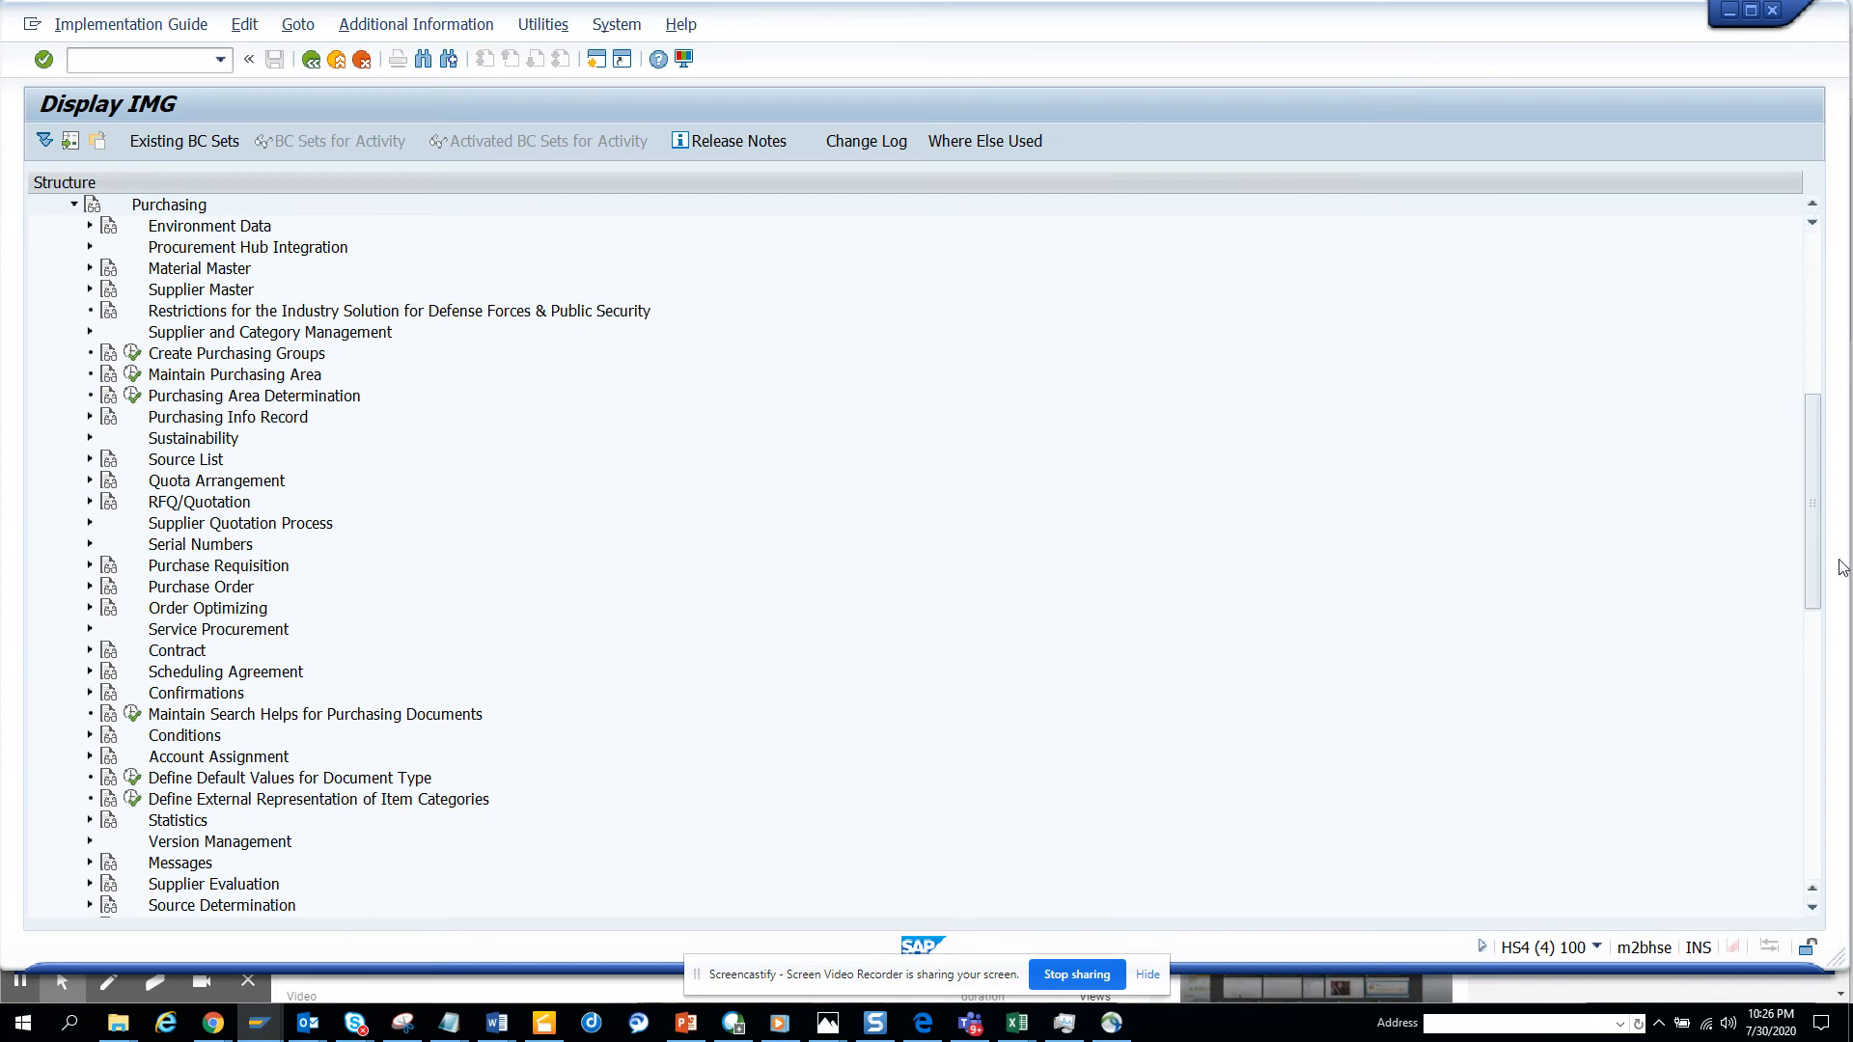
{"action": "scroll", "scroll_direction": "down", "scroll_amount": 3}
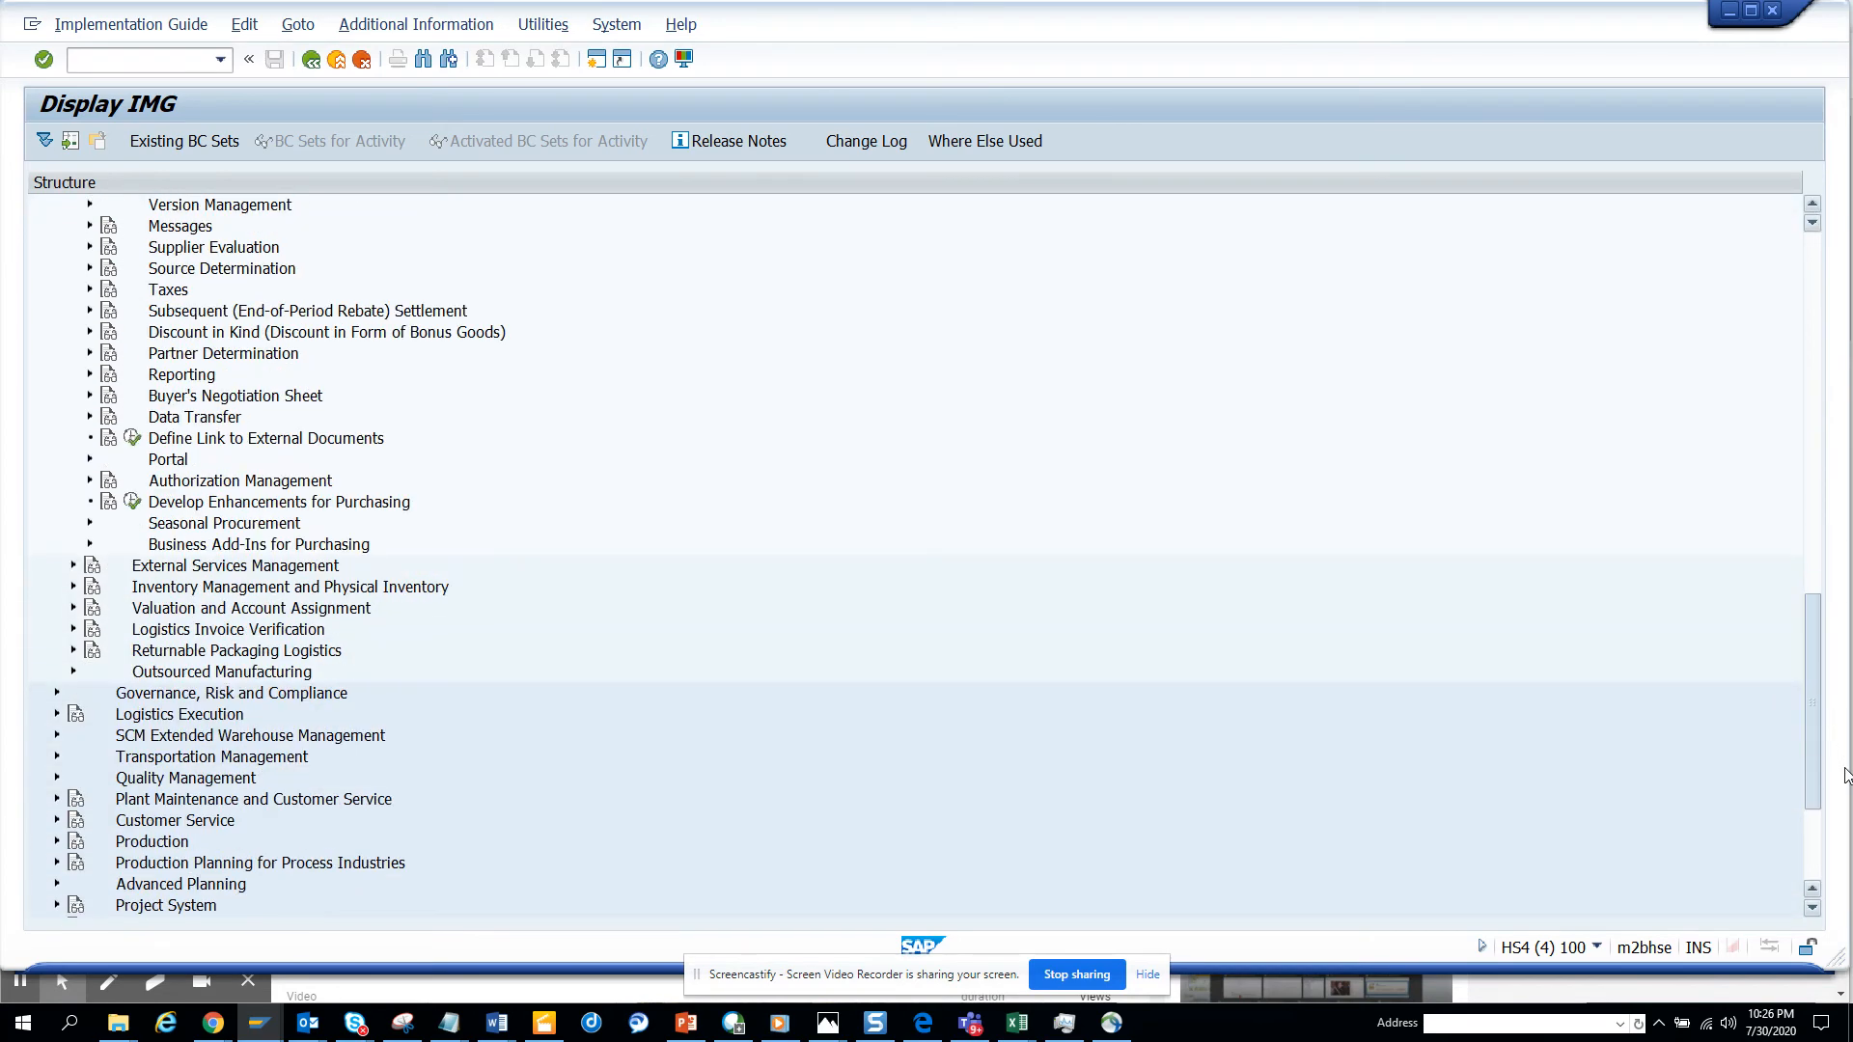
{"action": "mouse_move", "coordinate": [46, 505]}
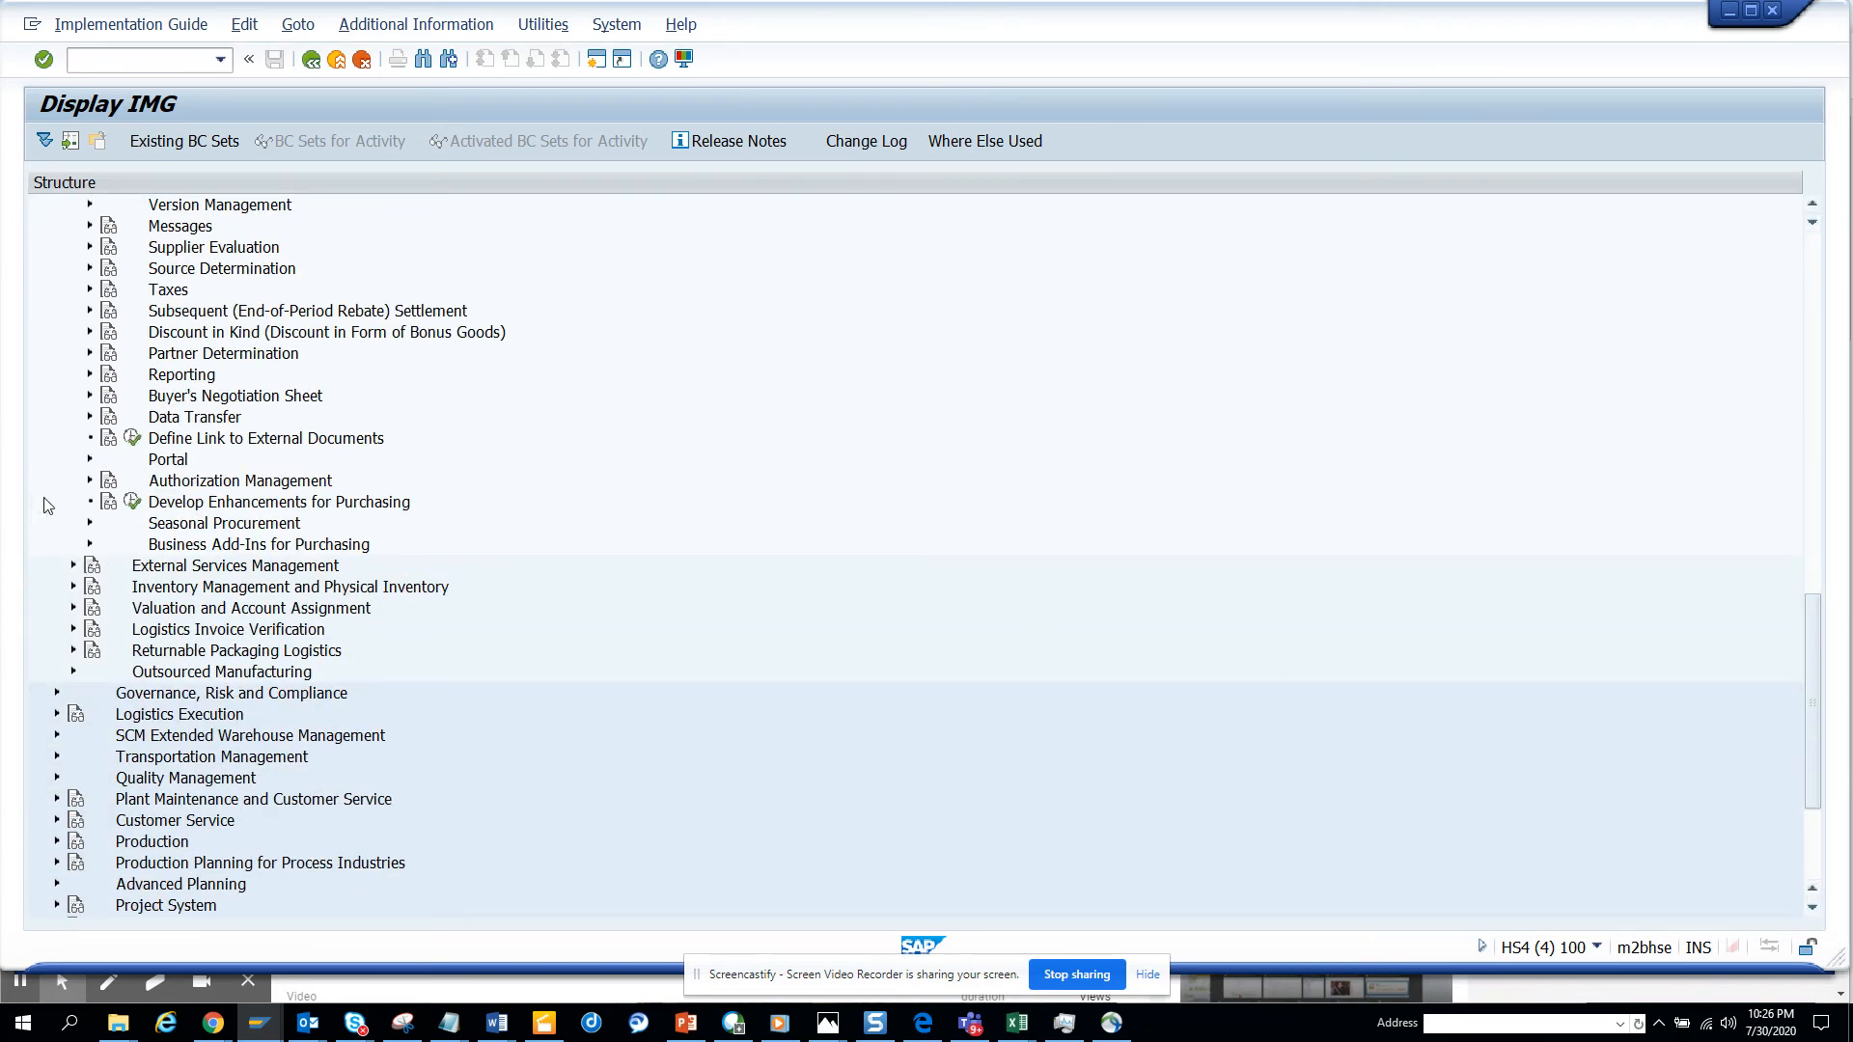
{"action": "left_click", "coordinate": [88, 544]}
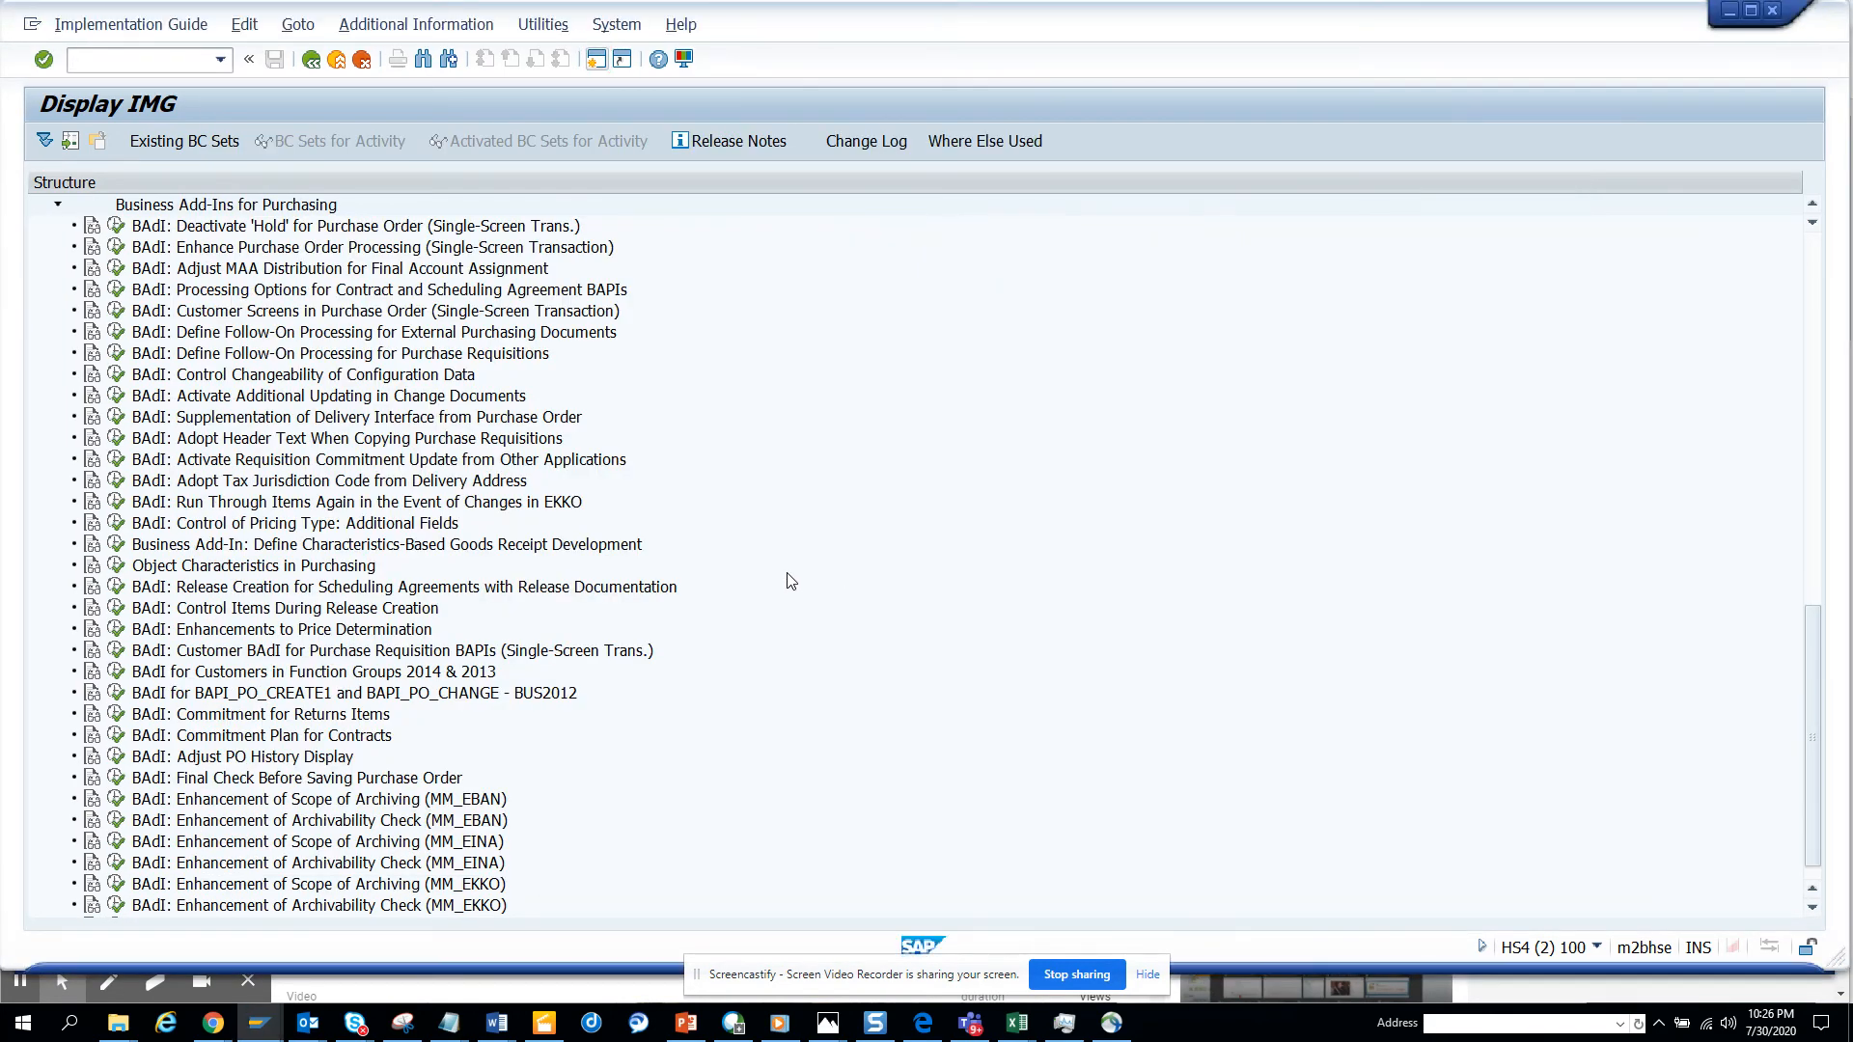
{"action": "mouse_move", "coordinate": [499, 473]}
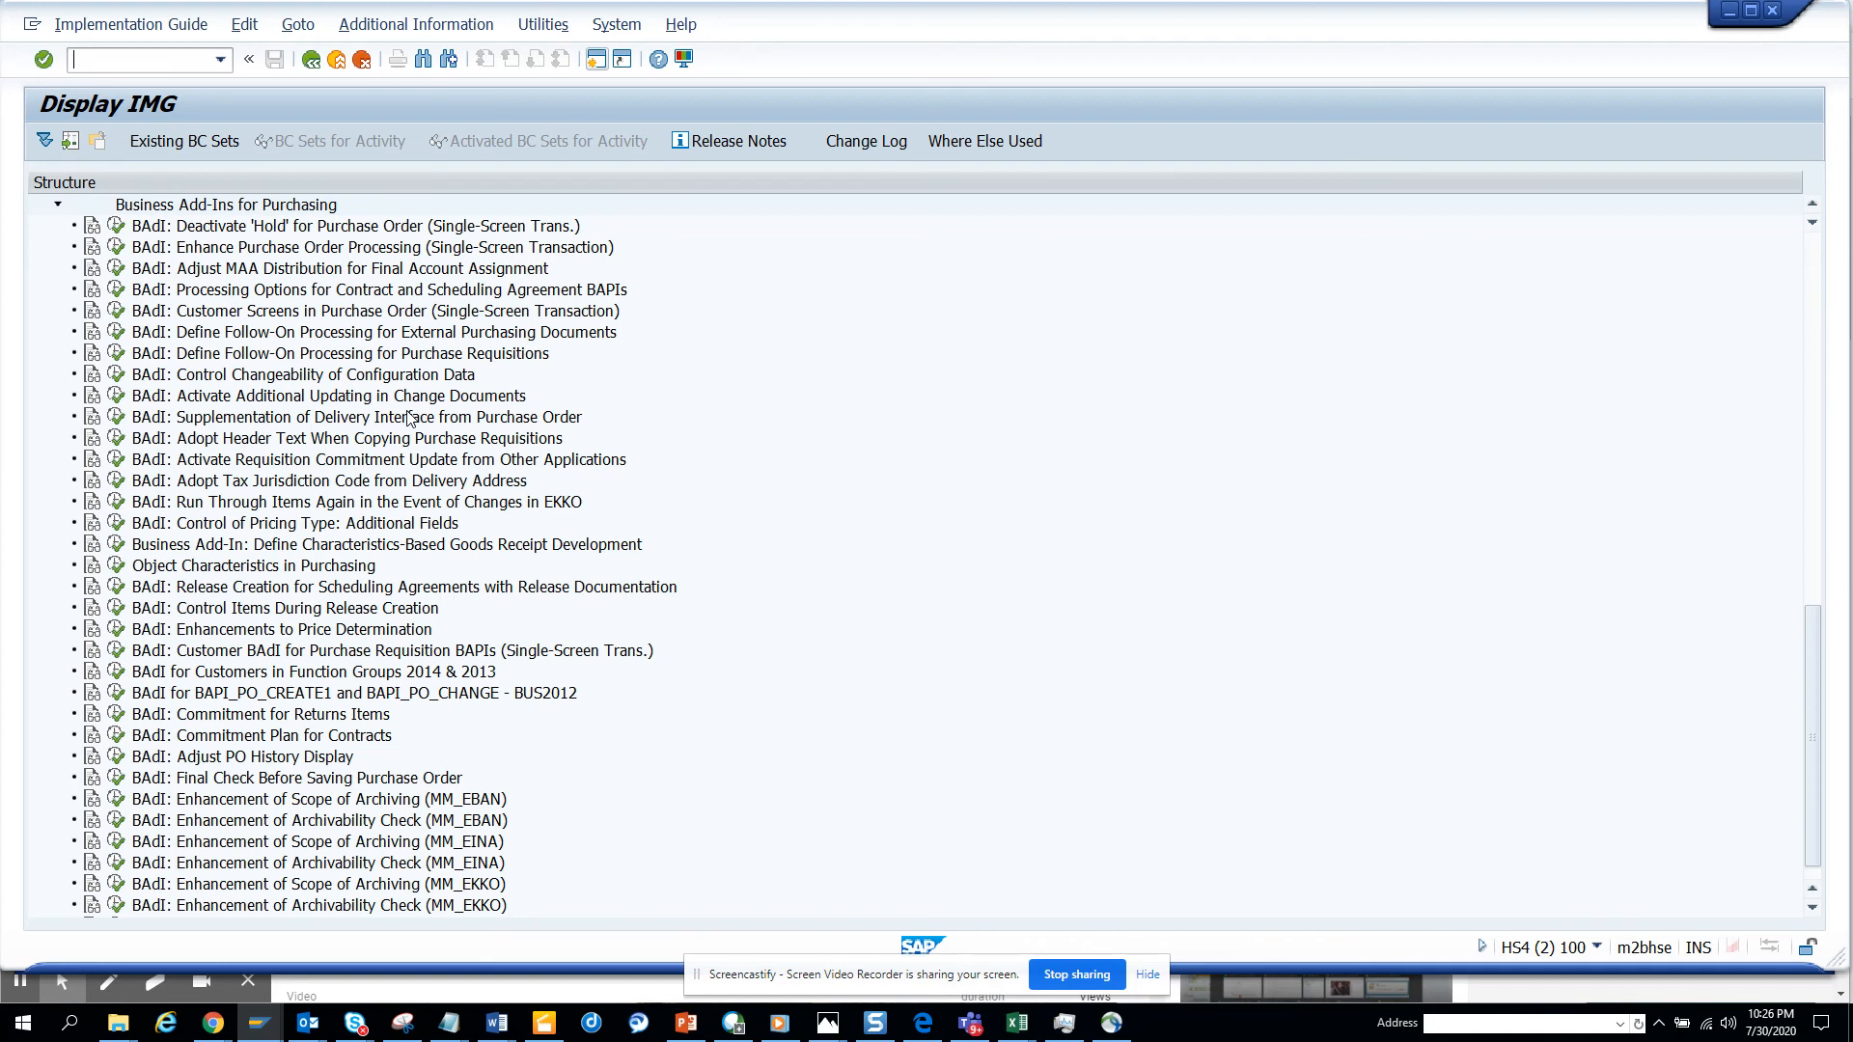
{"action": "mouse_move", "coordinate": [459, 322]}
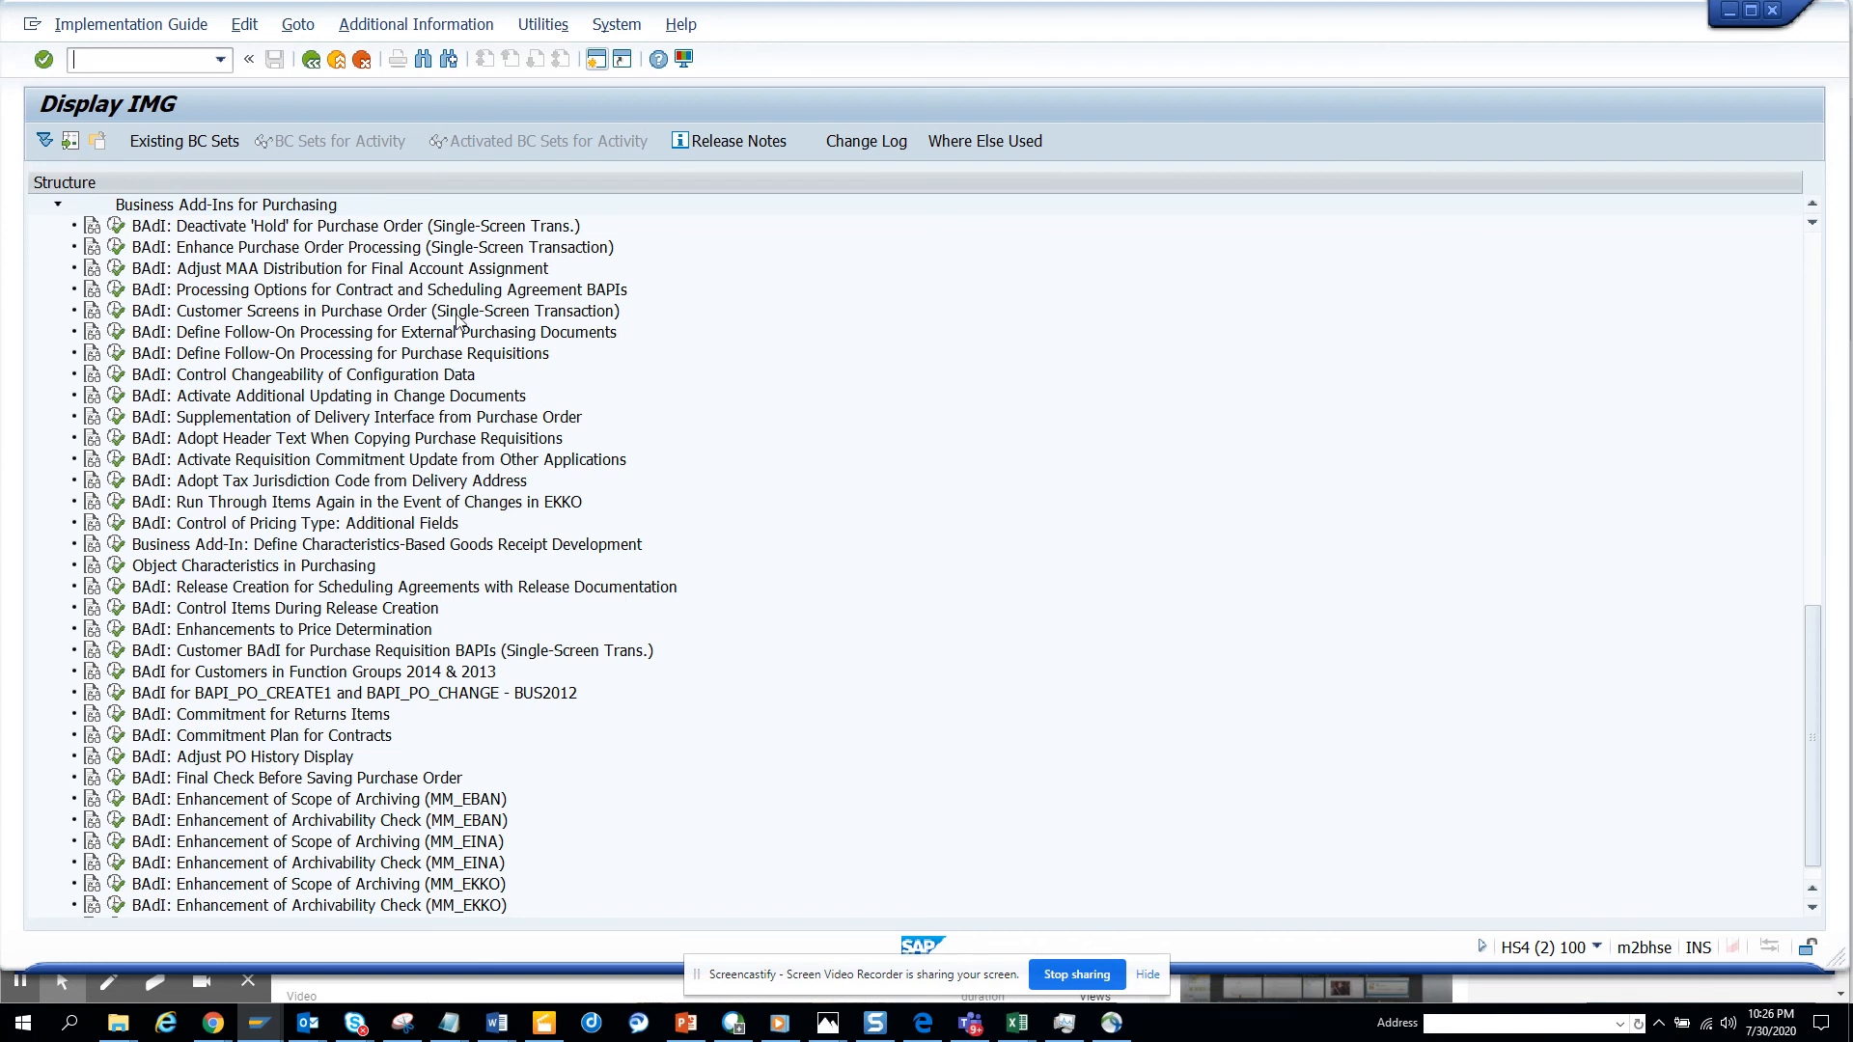